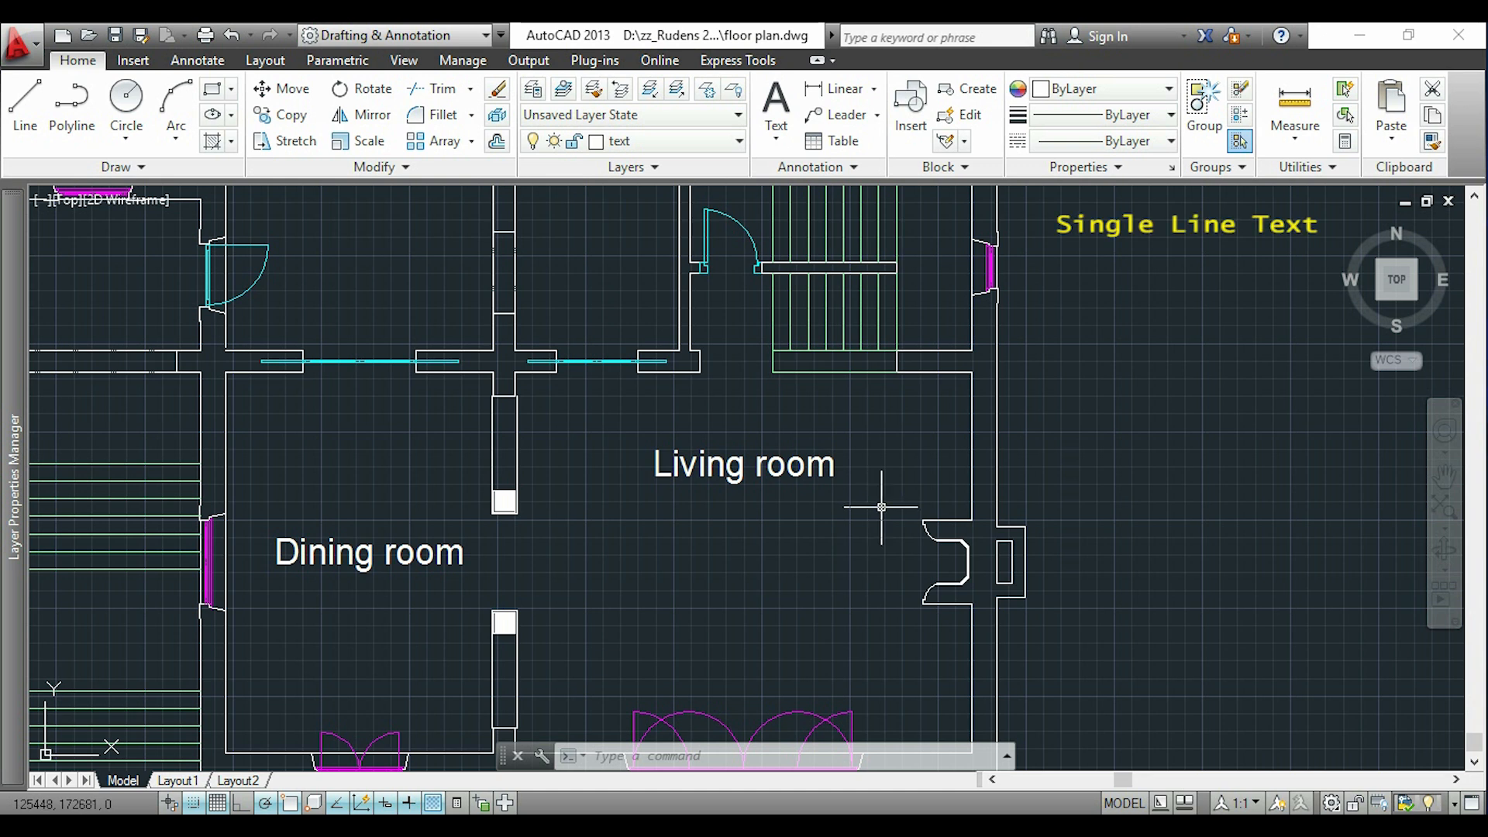
mouse_move(823, 267)
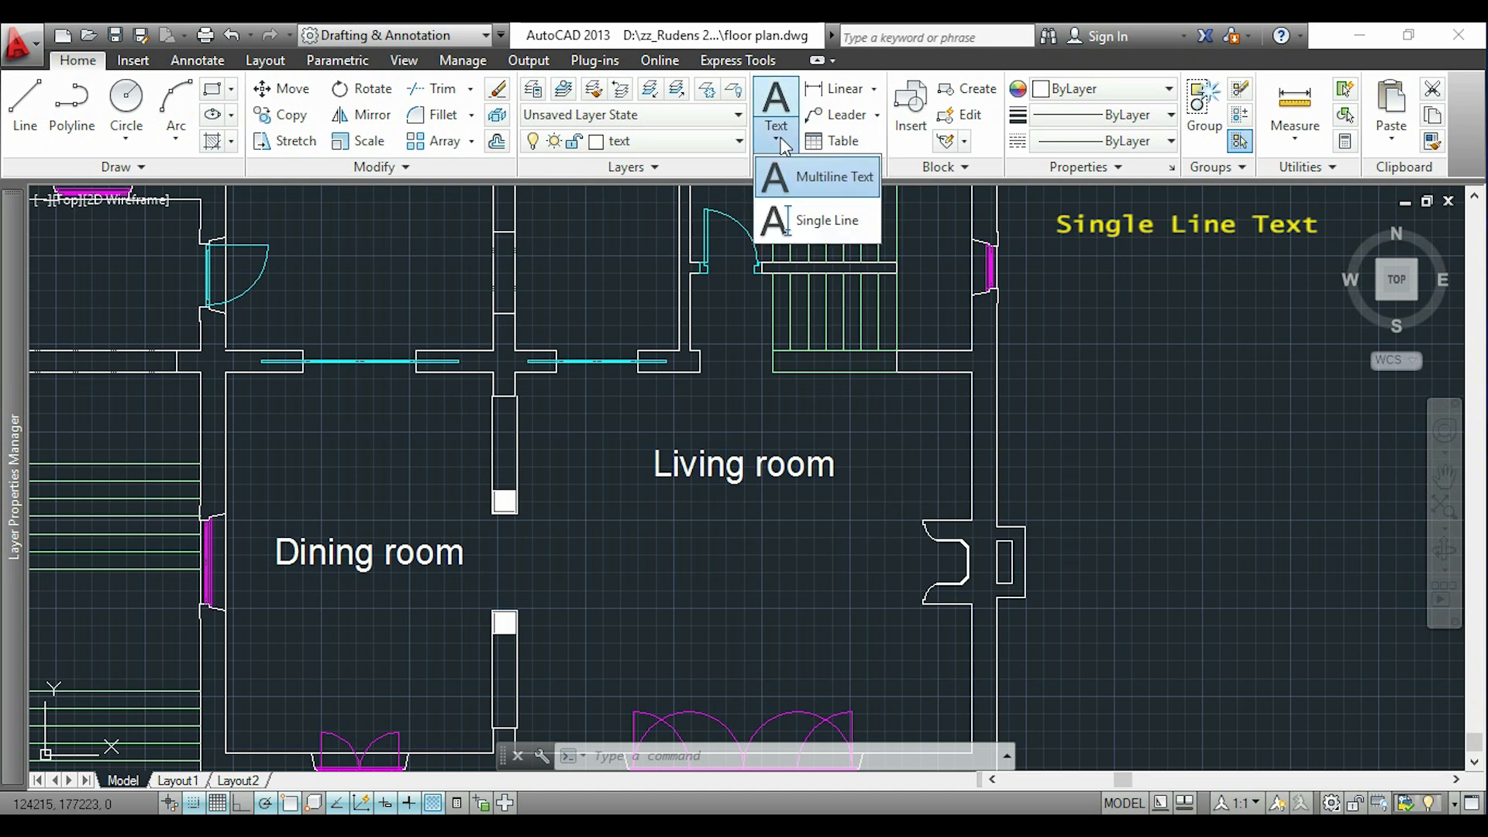
mouse_move(826, 220)
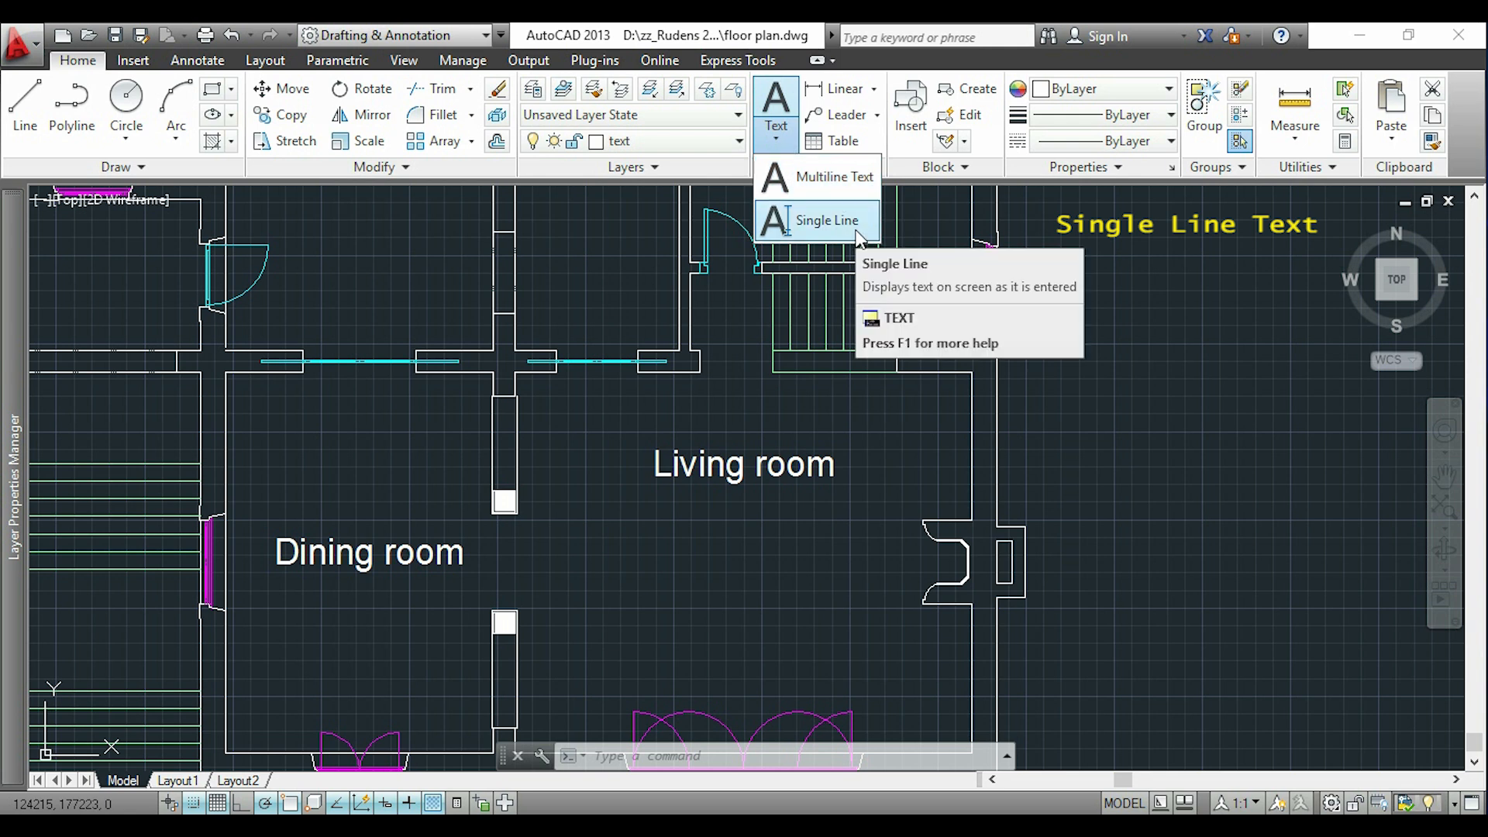
Start a Single Line text from the Annotation panel's Text dropdown.
click(828, 220)
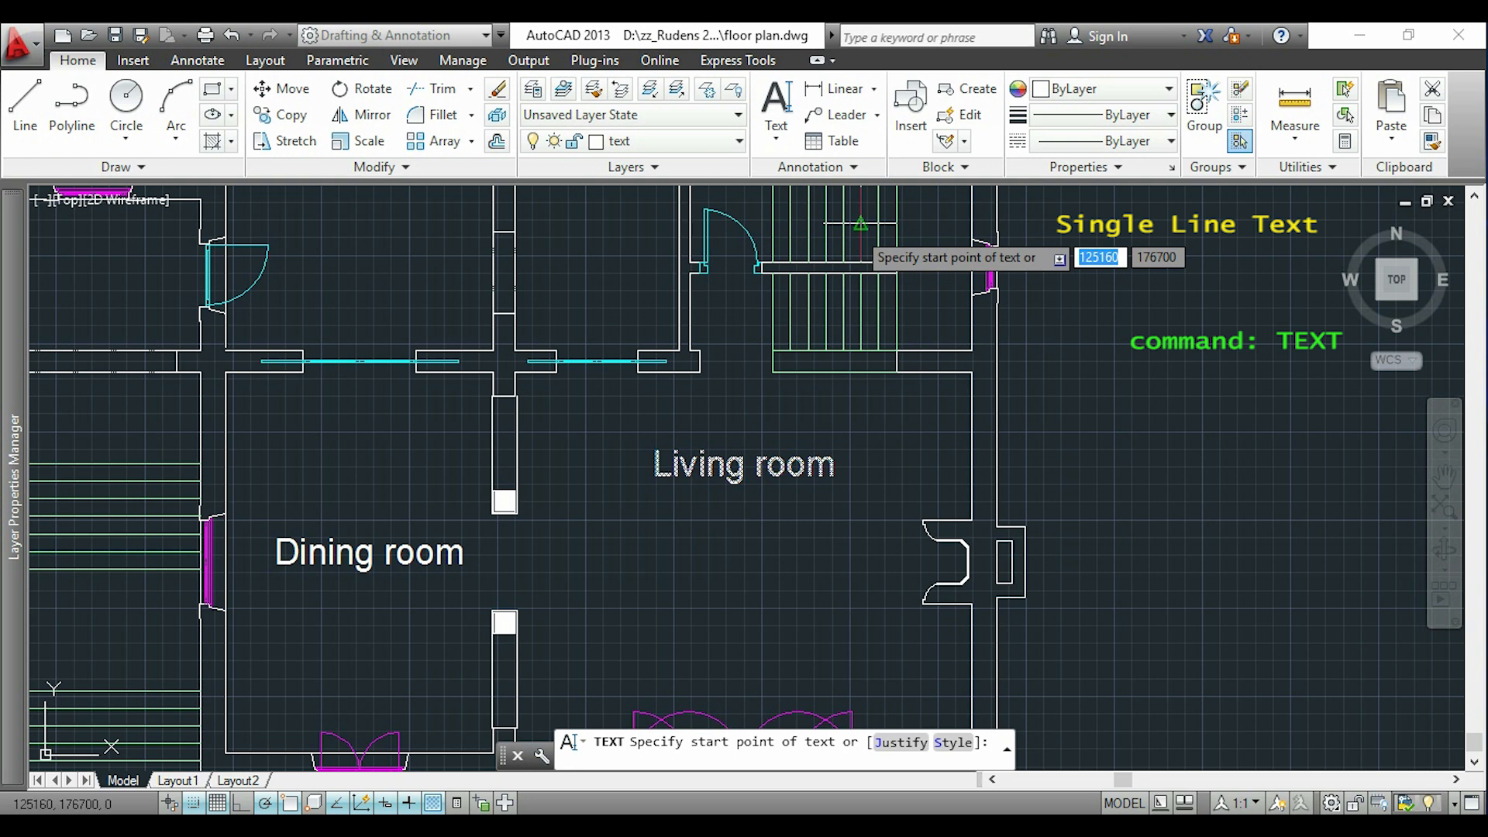
mouse_move(649, 555)
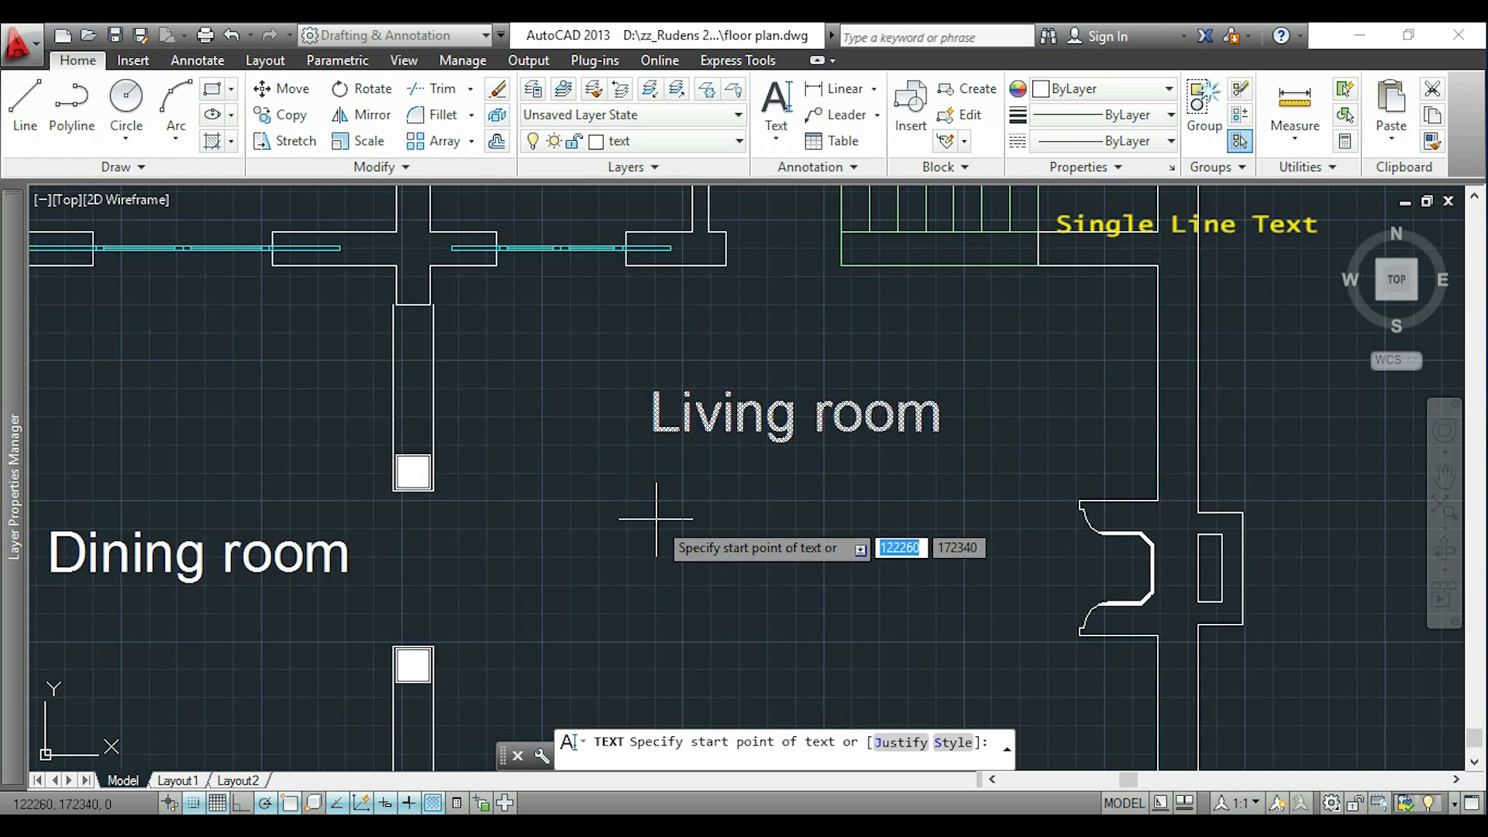
Place a second 'Living room' label below the original, height 360, rotation 0.
click(654, 523)
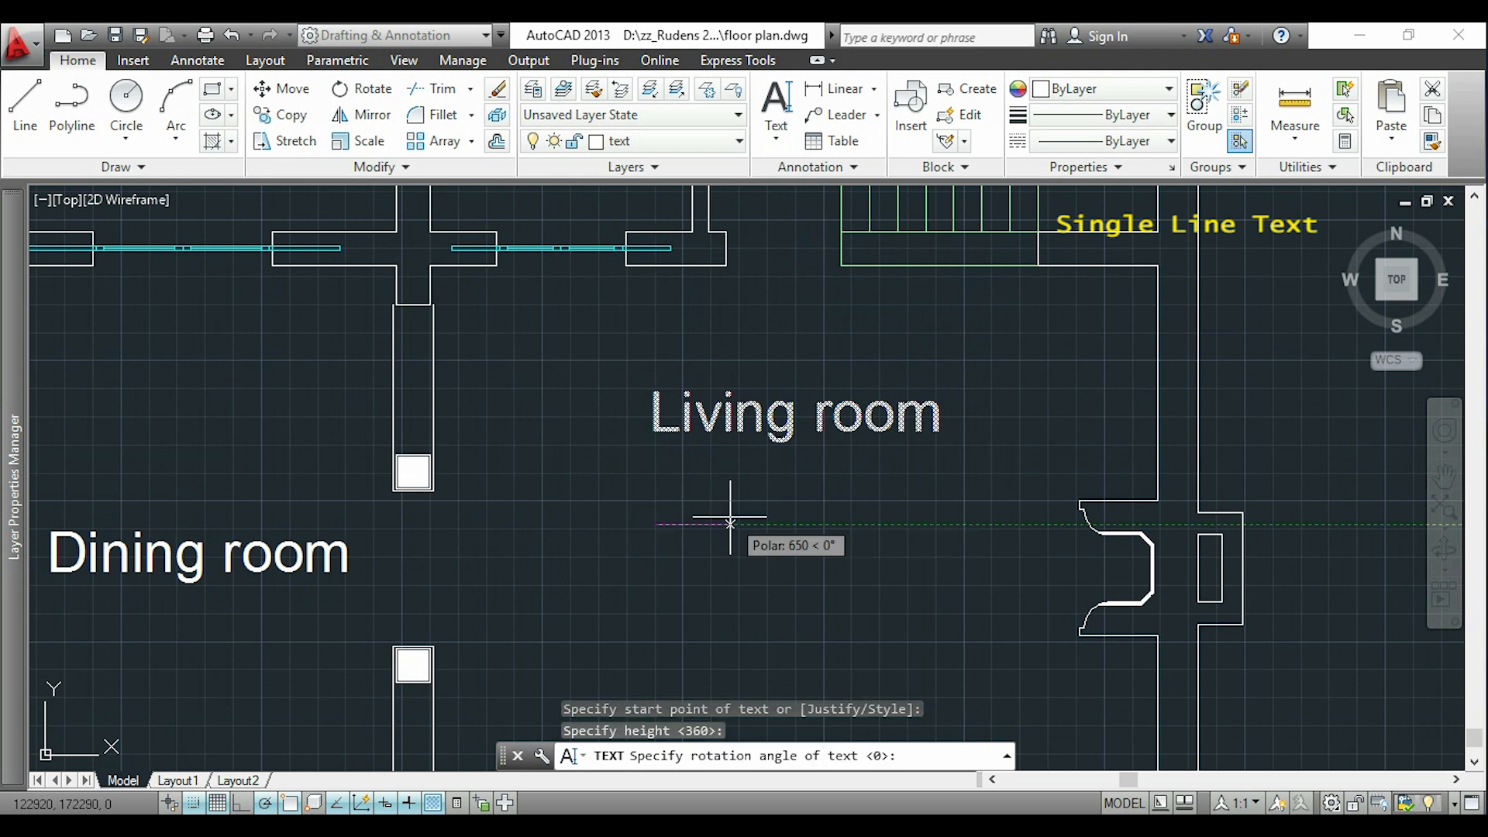
mouse_move(915, 526)
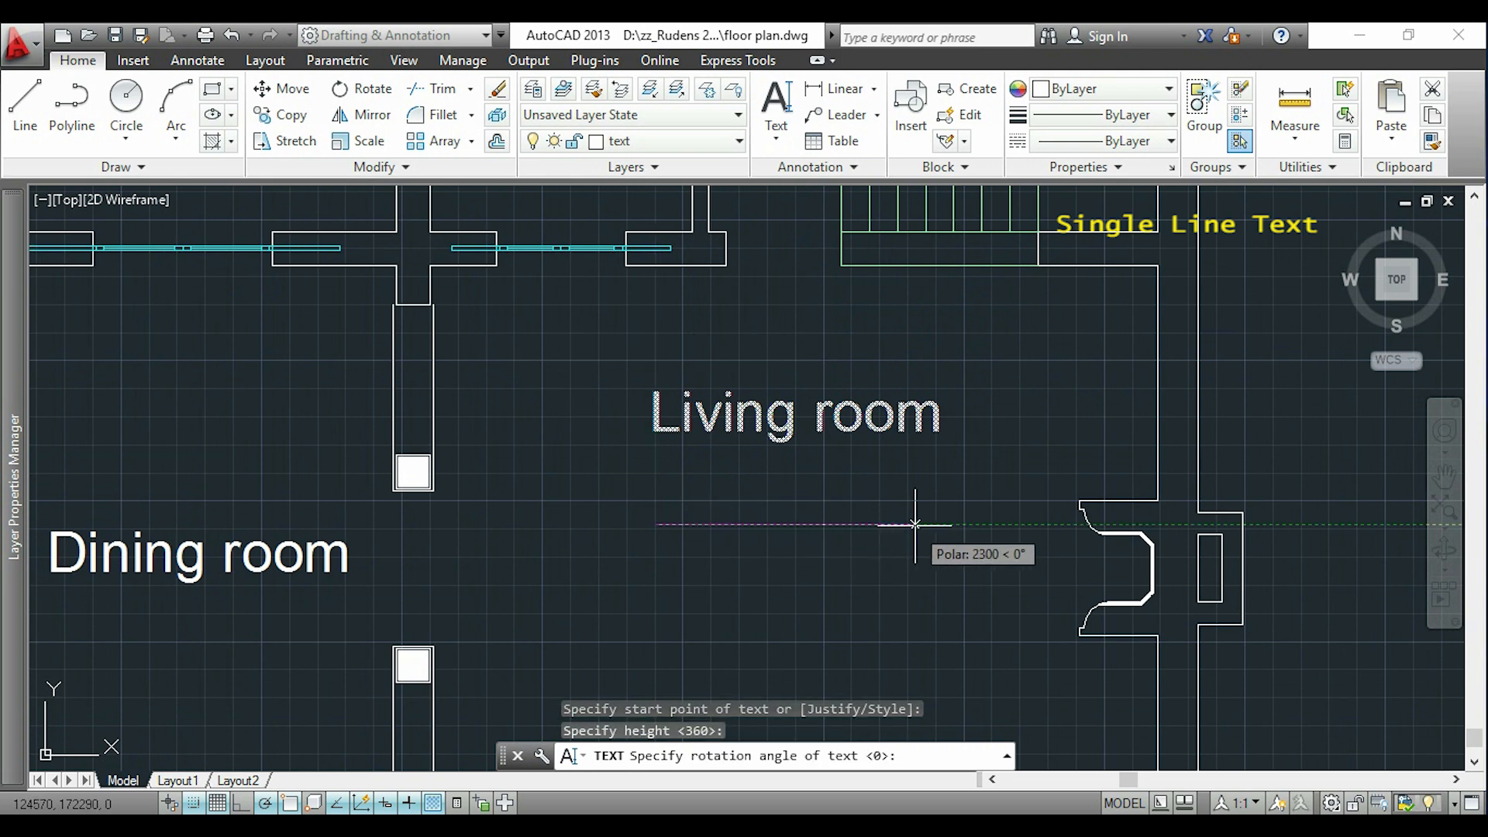
mouse_move(916, 525)
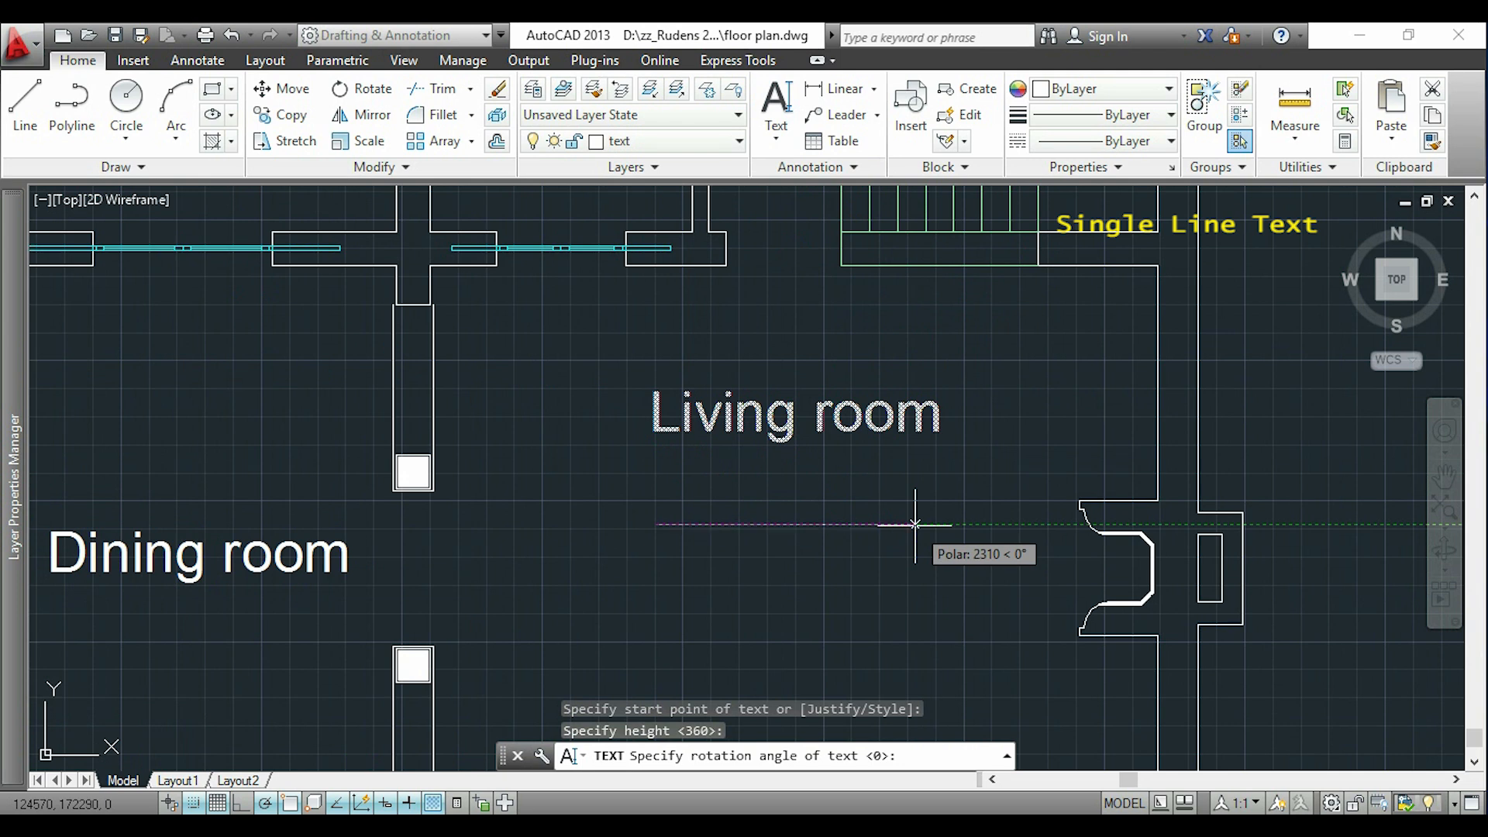
click(654, 522)
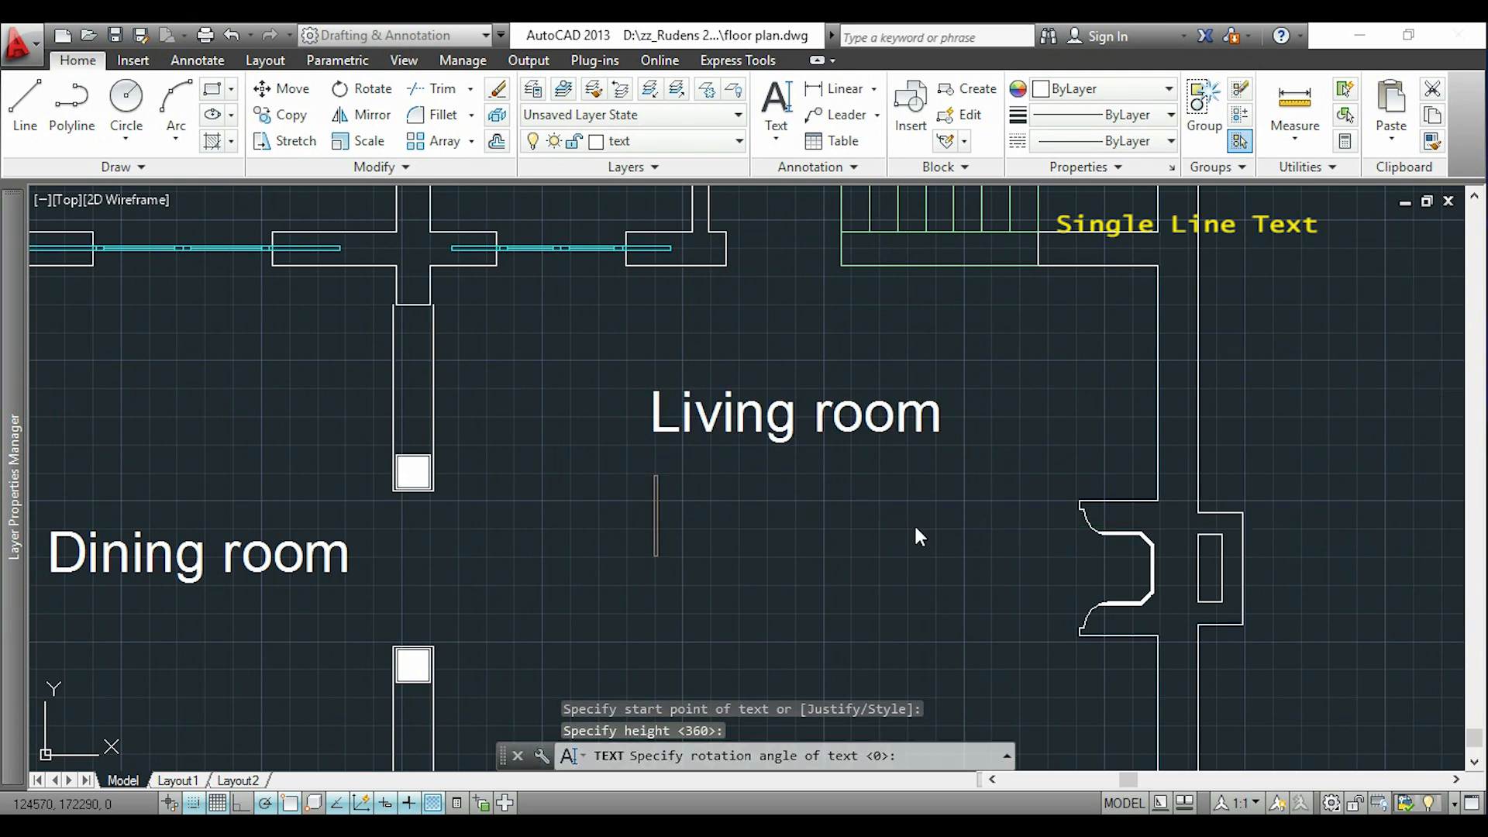
text(Living r)
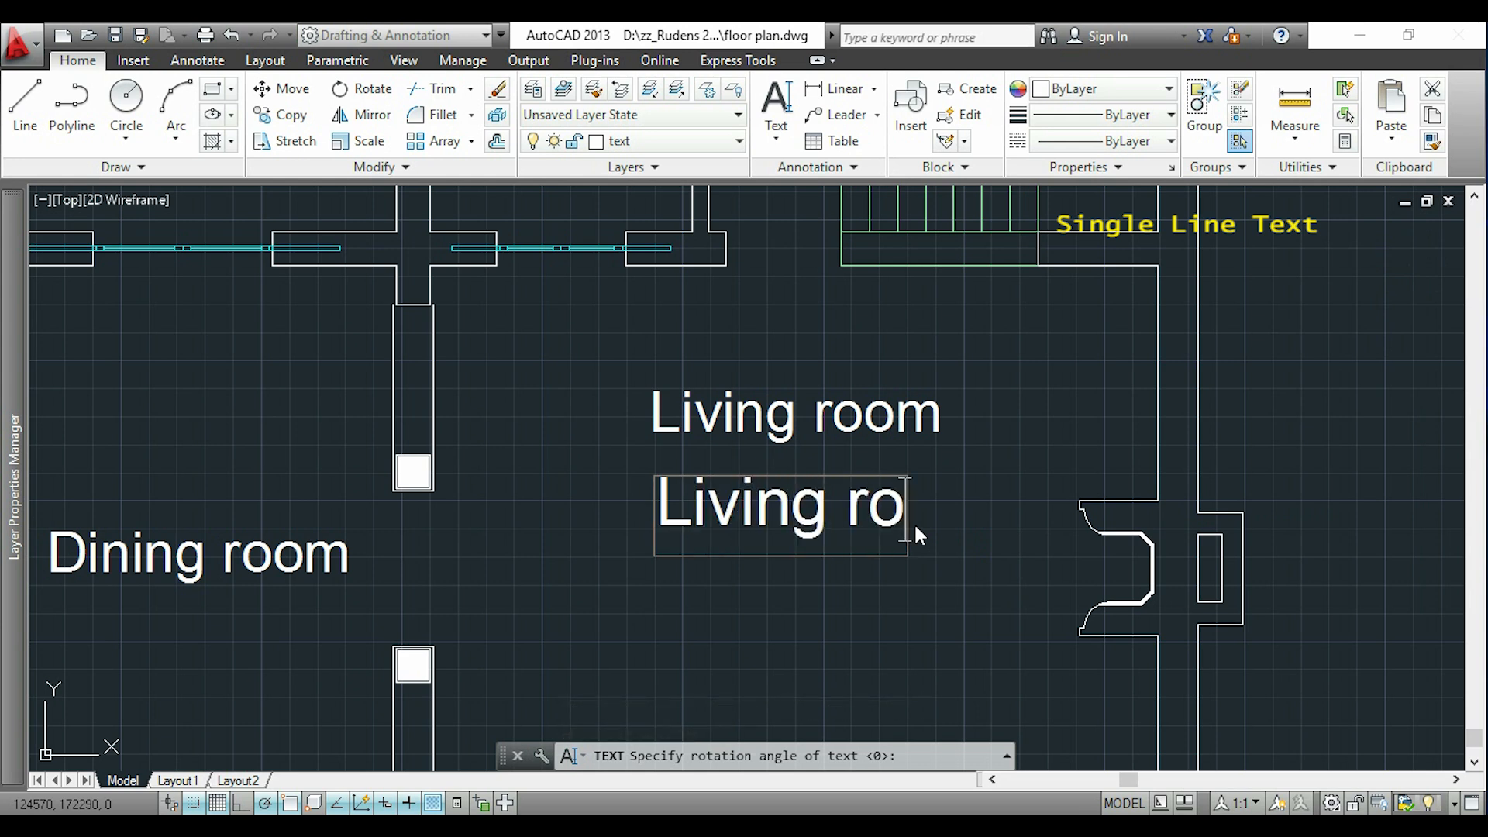
text(om)
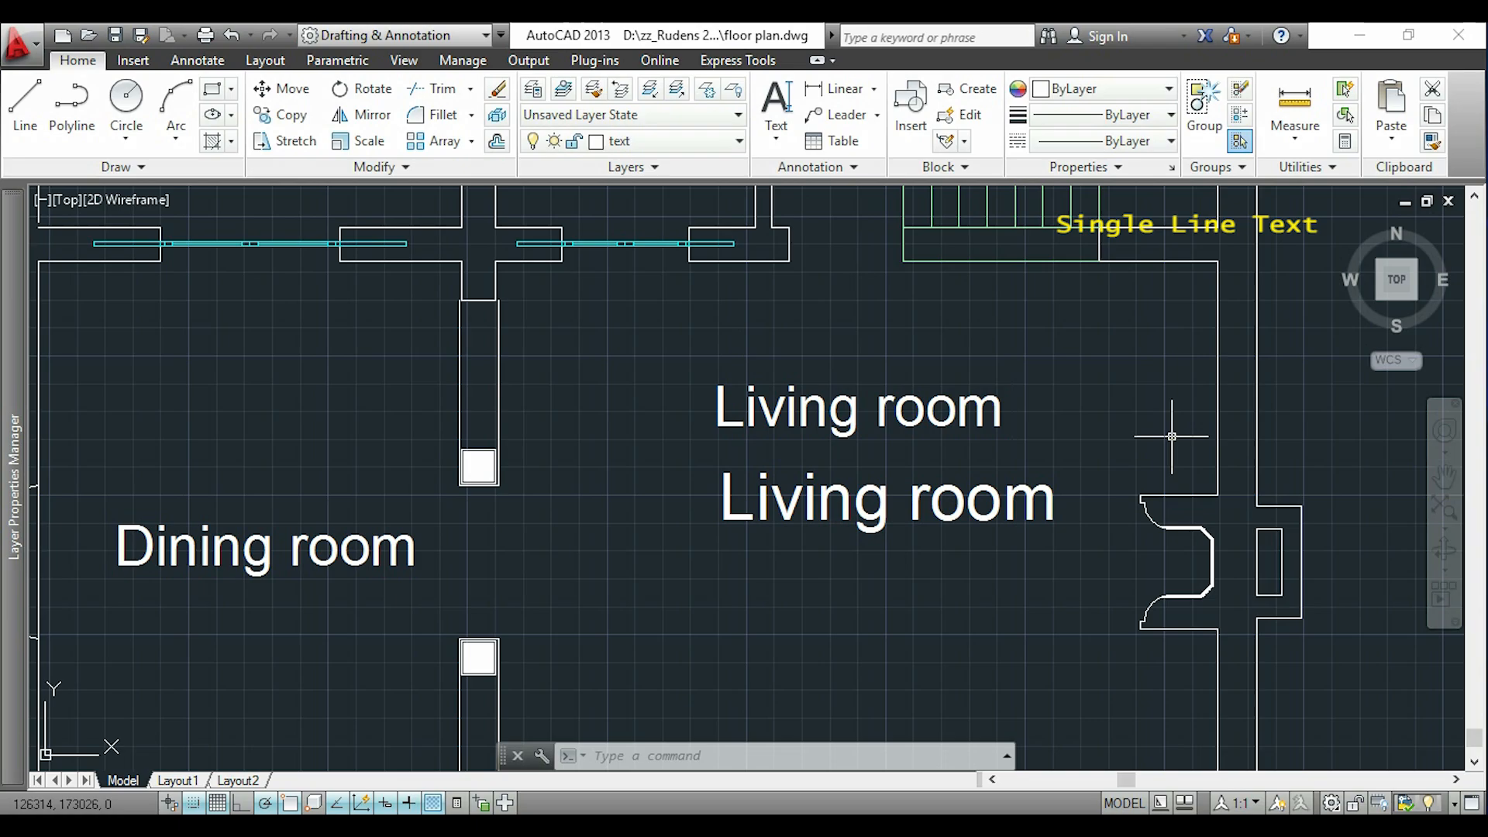
mouse_move(829, 597)
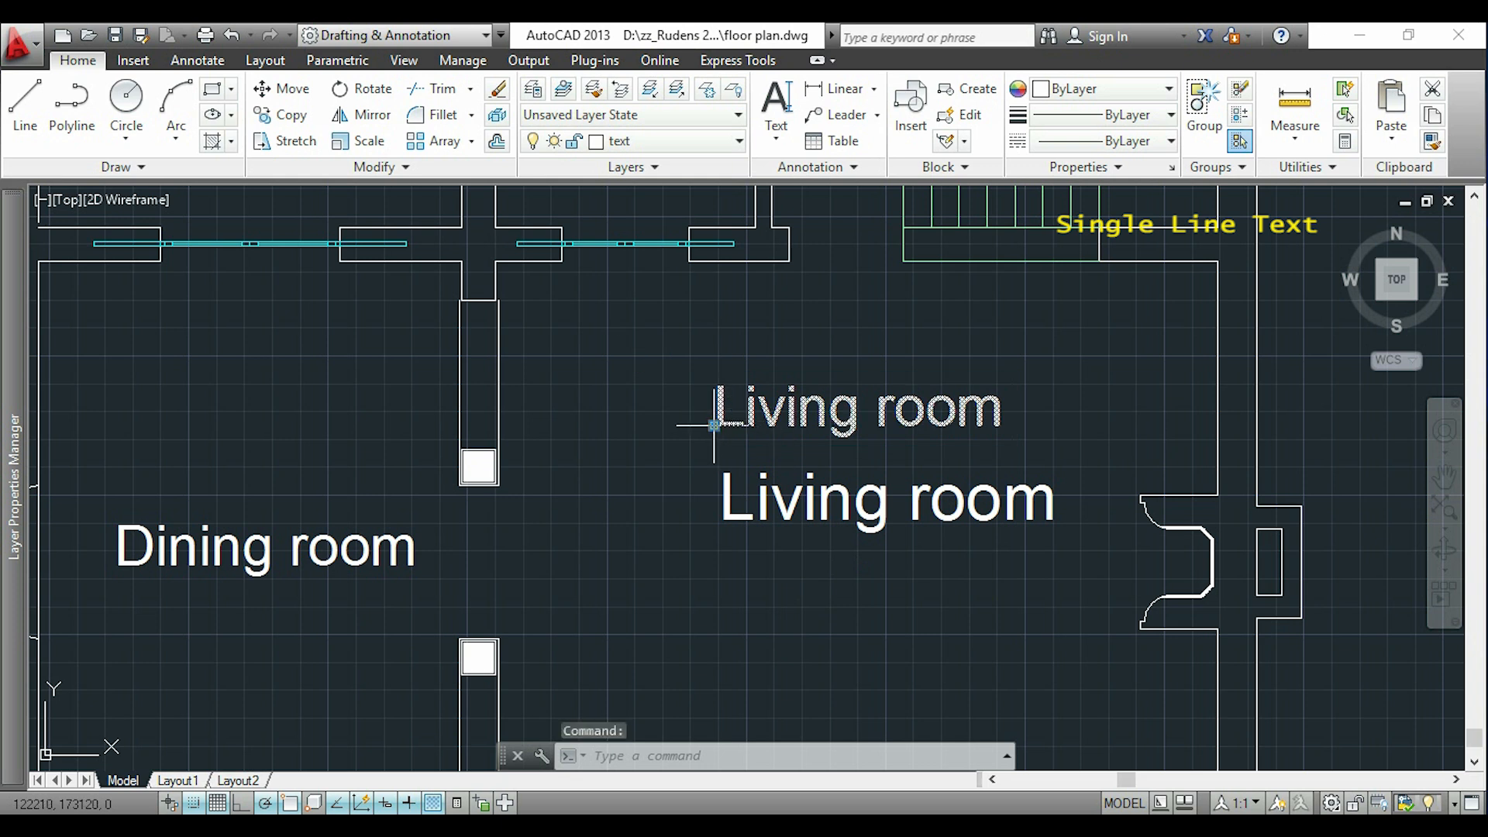
right_click(712, 425)
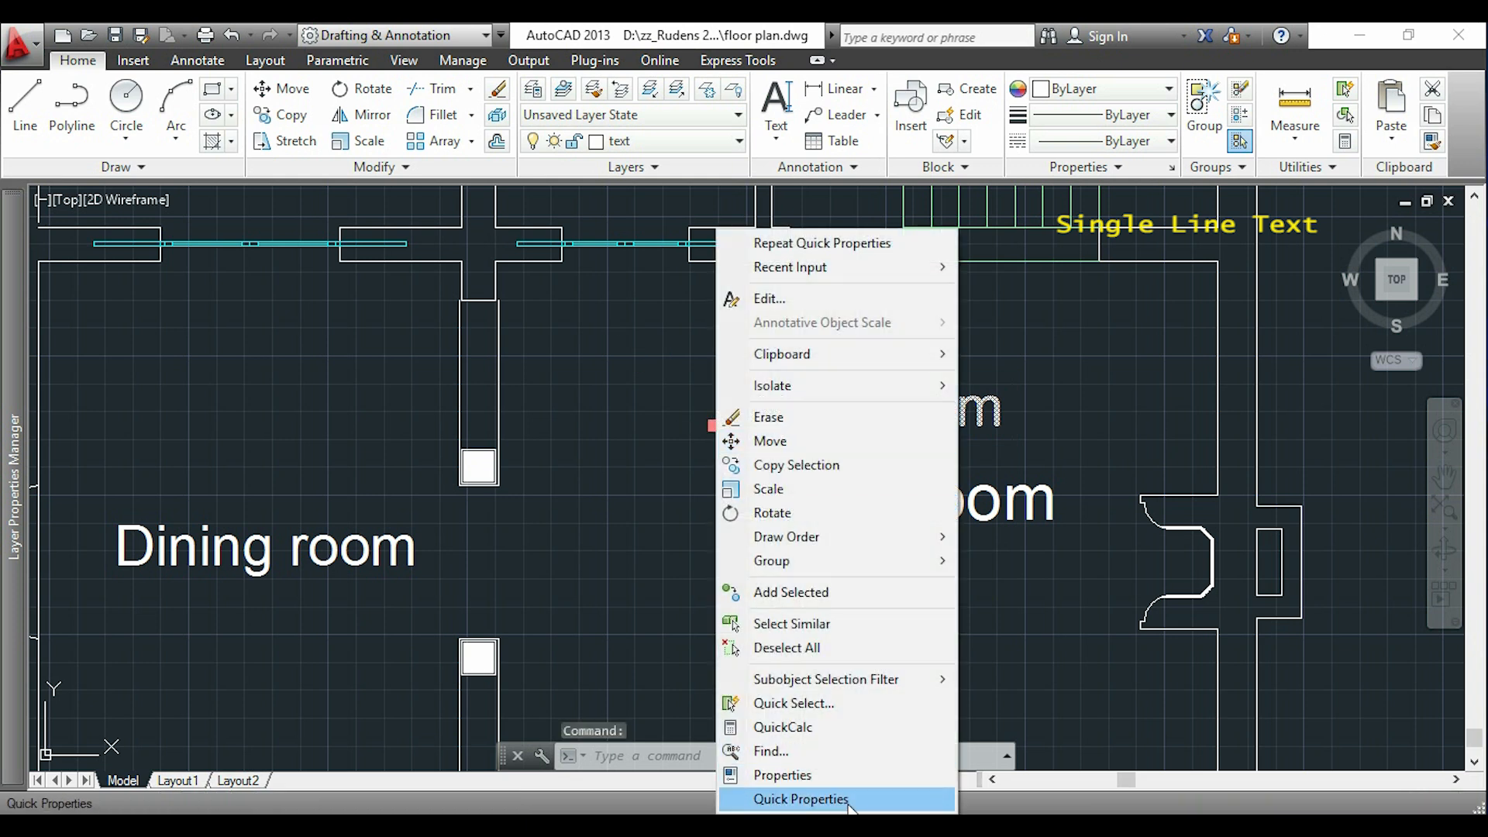
click(800, 800)
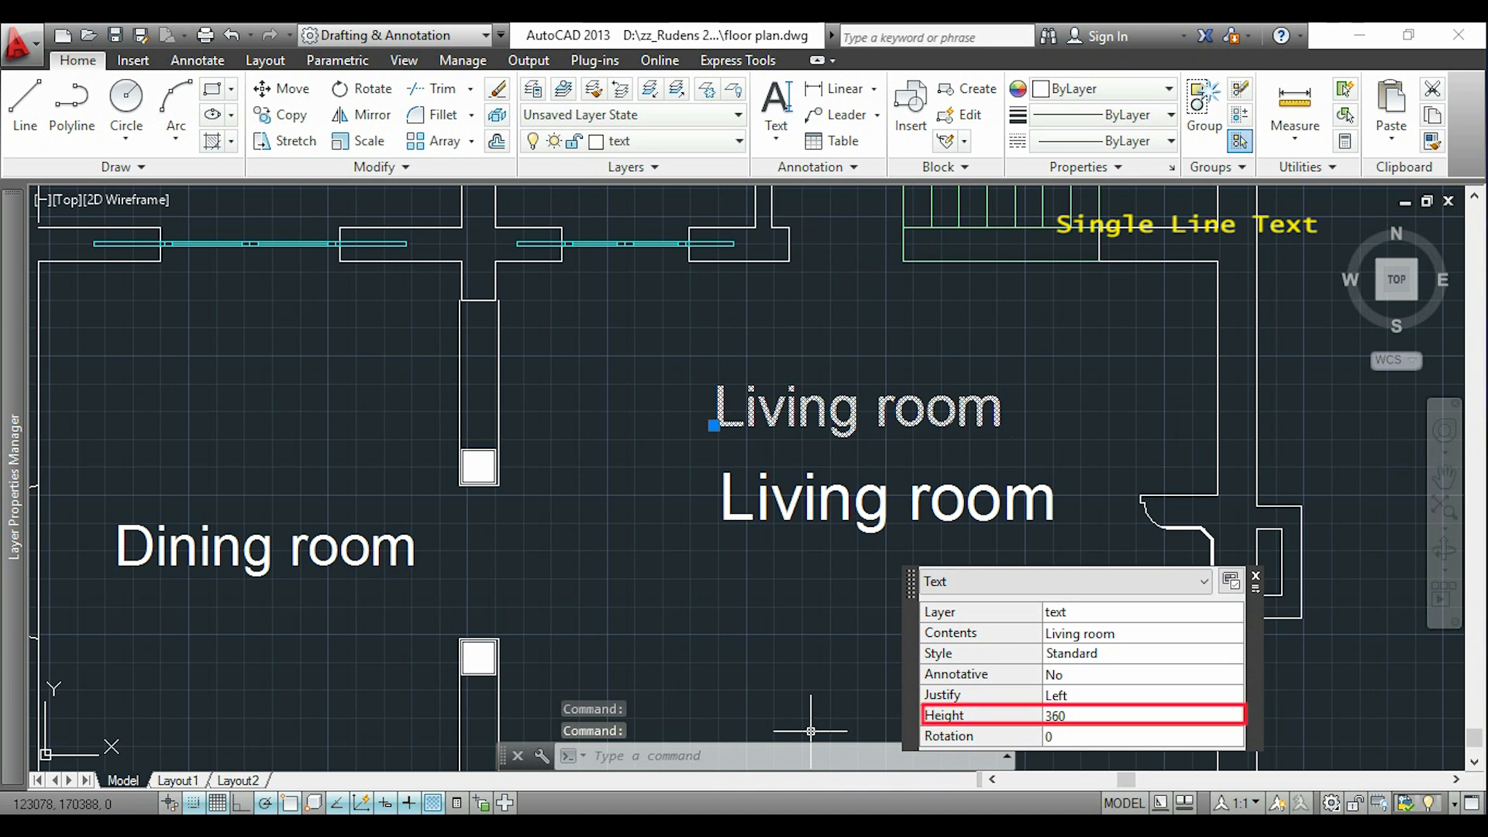
mouse_move(1077, 603)
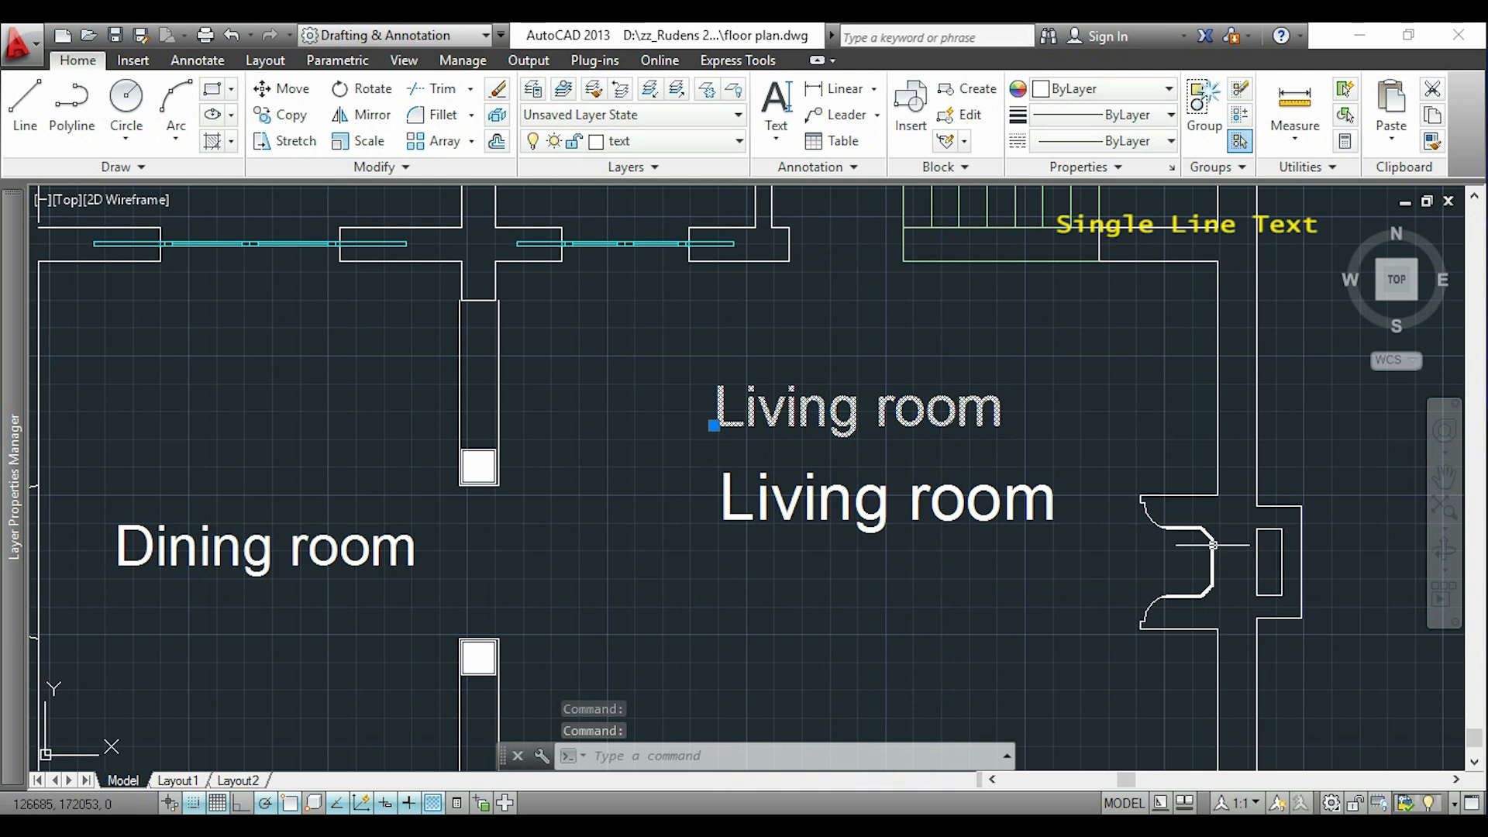
Add another 'Living room' label via TEXT at height 360 below the first.
click(776, 99)
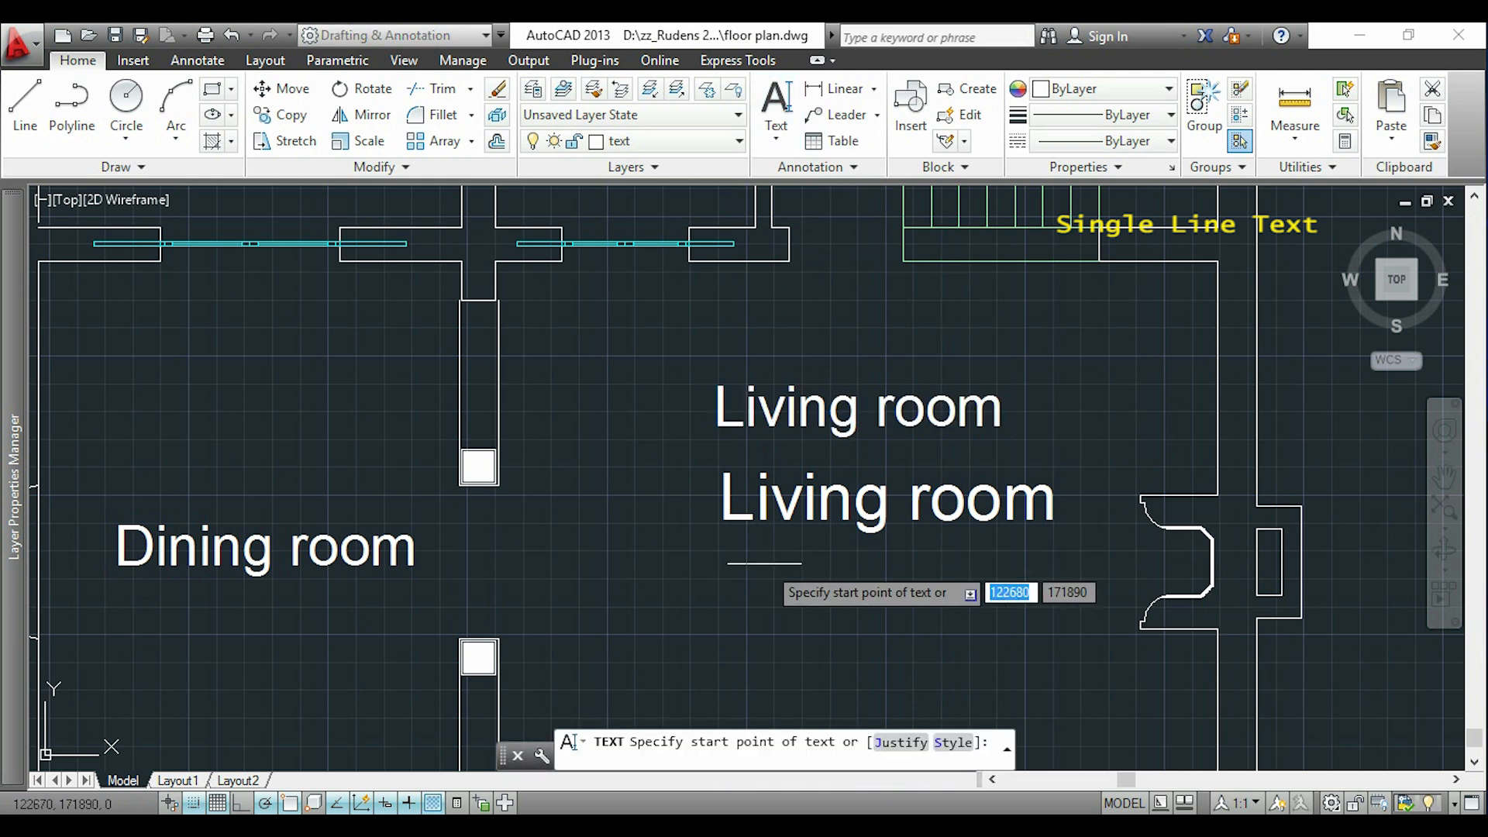
click(730, 569)
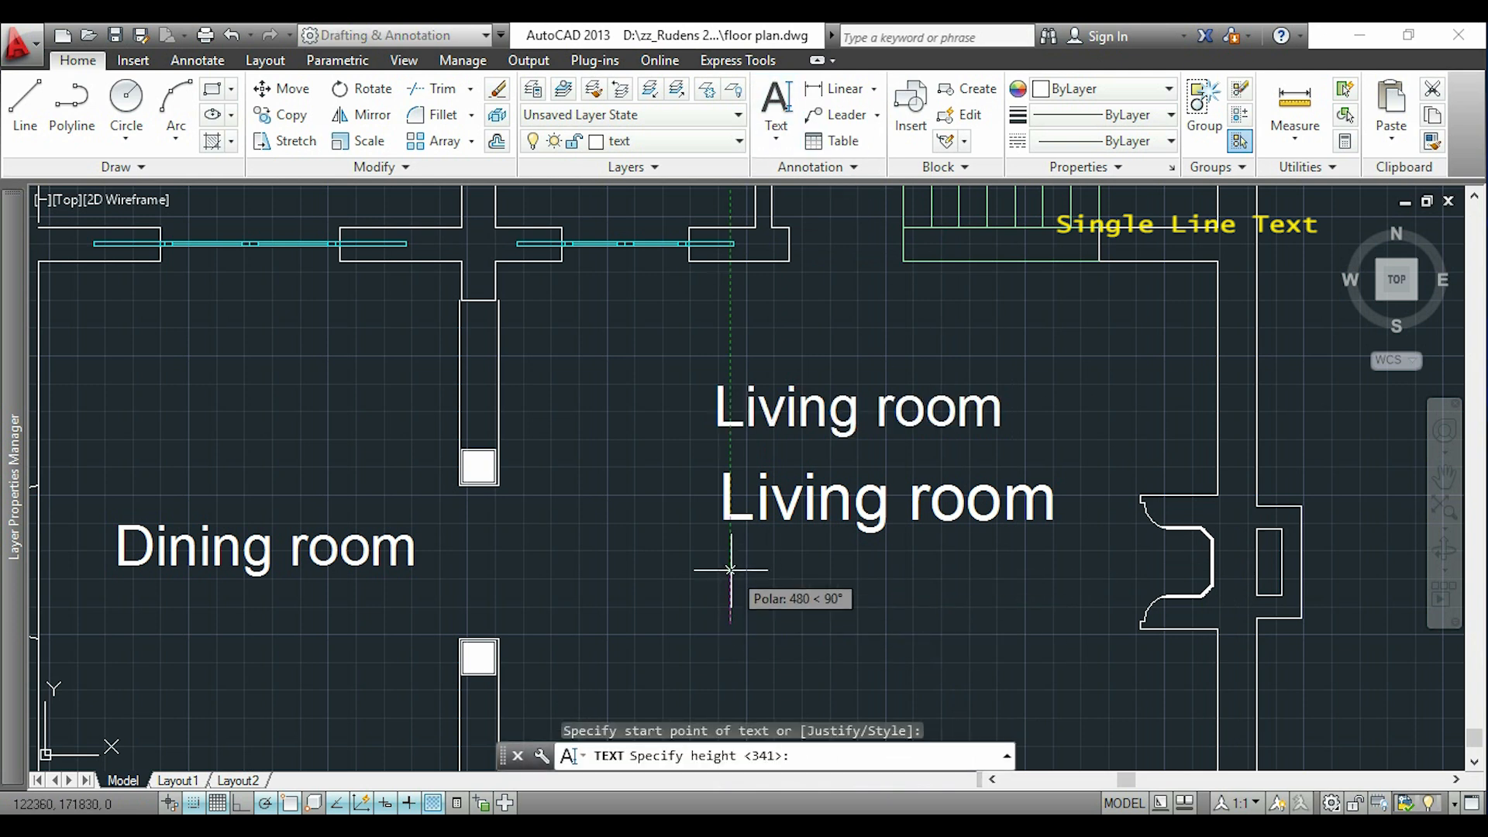
text(360)
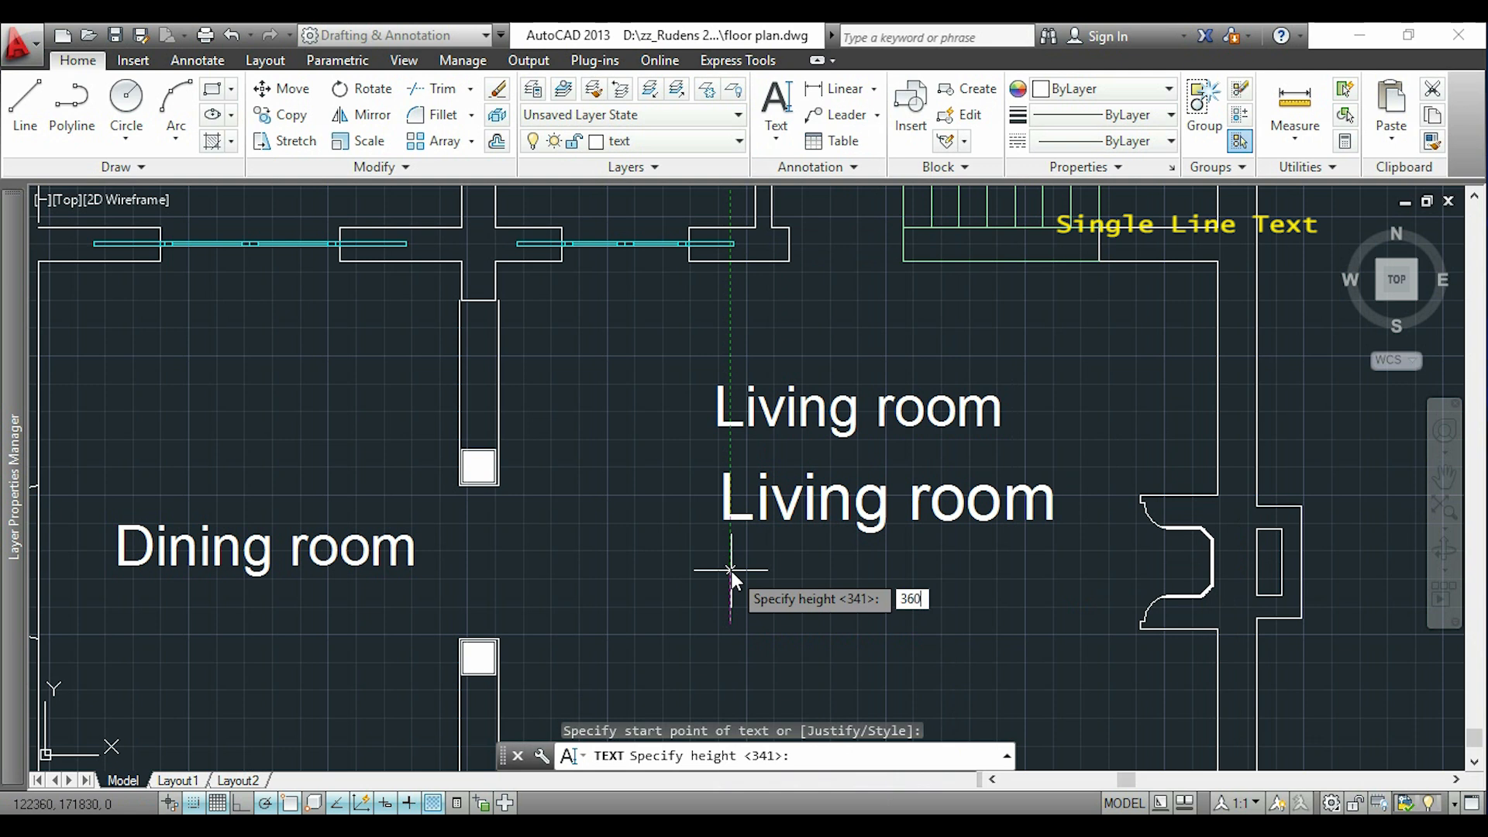
key(Return)
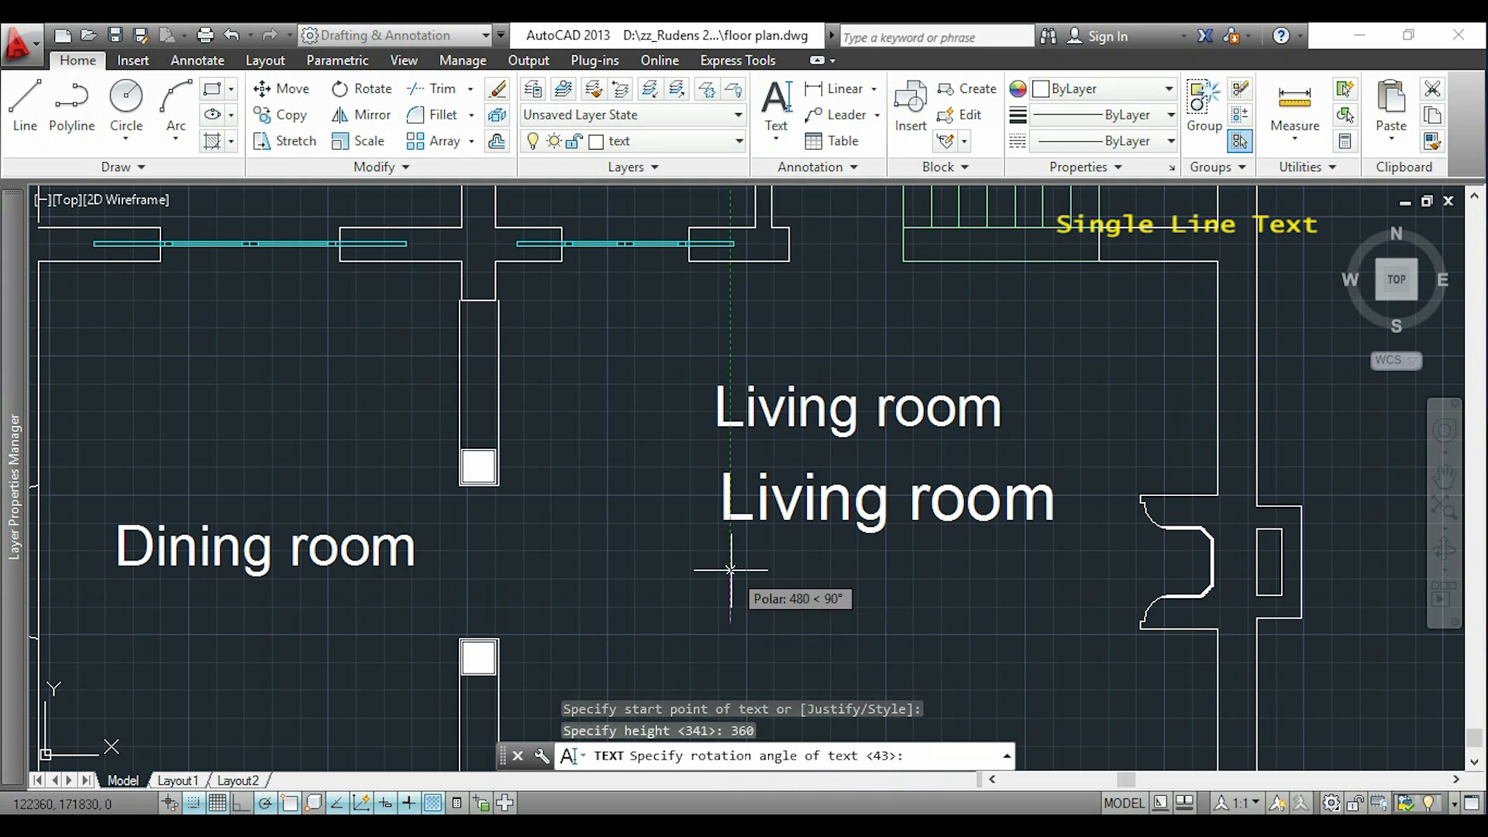
mouse_move(878, 634)
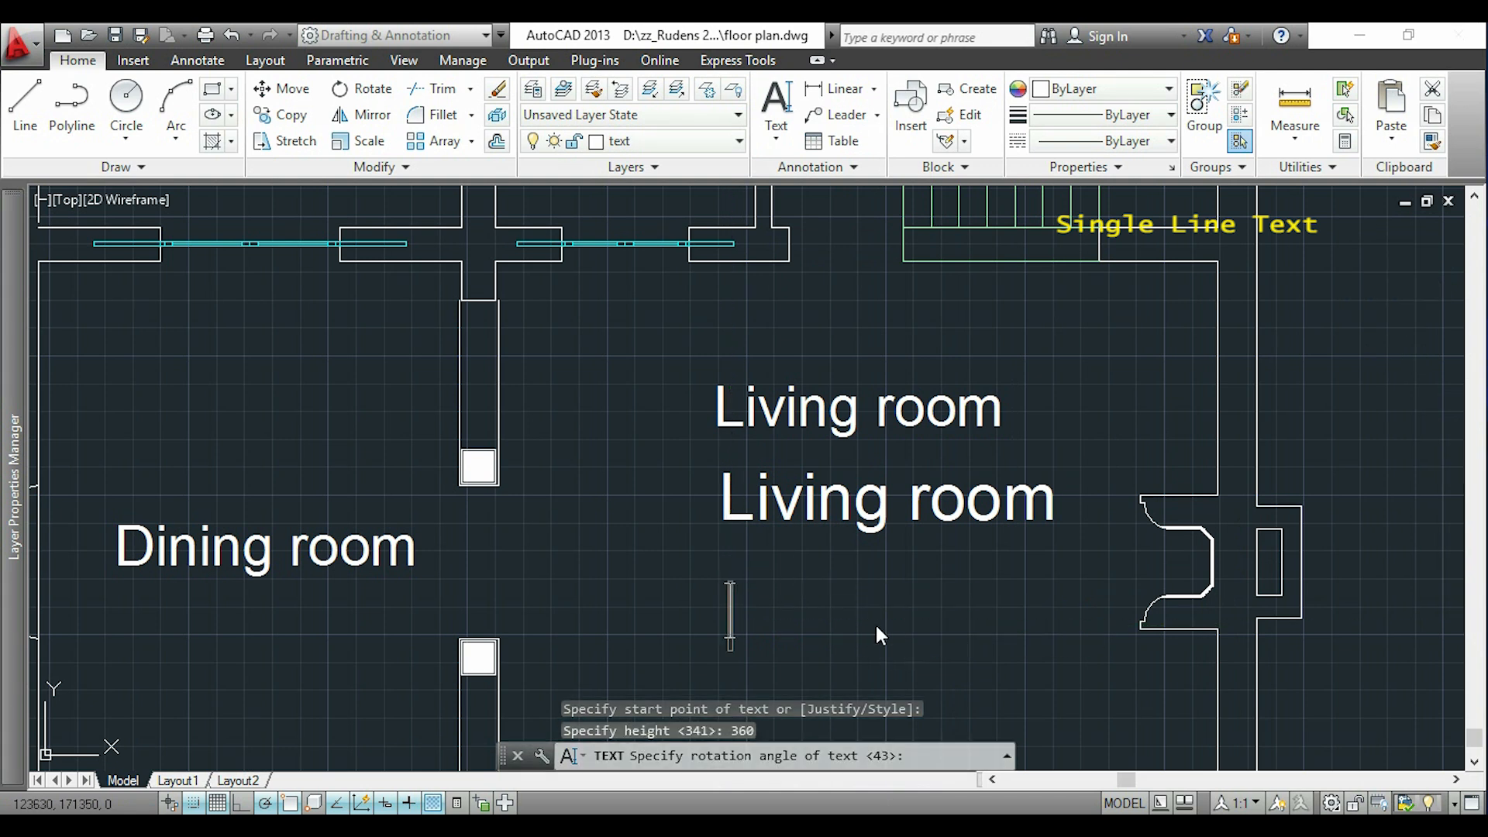
text(Living room)
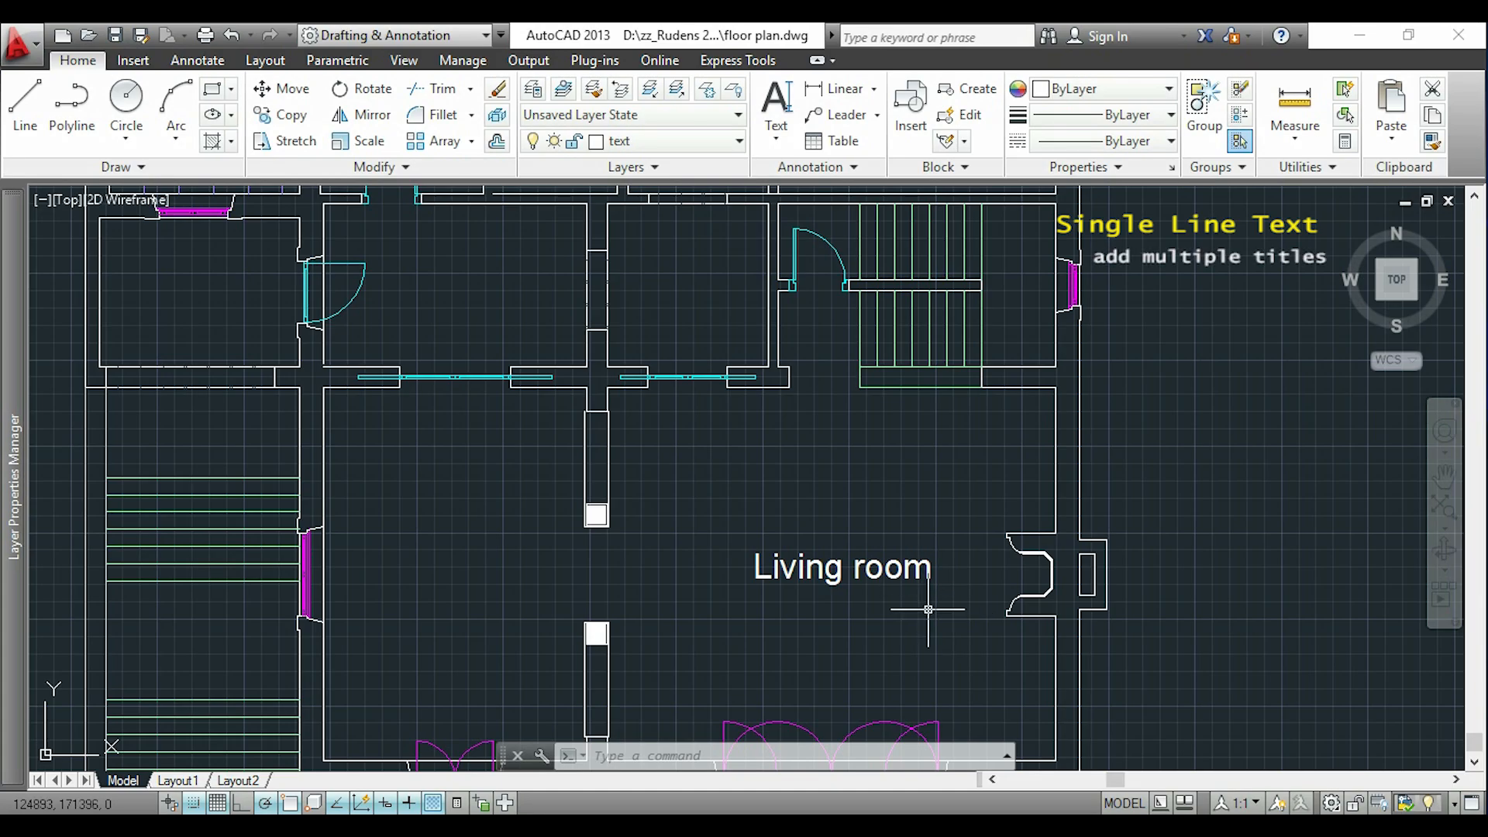
Copy the Living room label into other rooms and rename copies to Hall and Dinning room.
click(292, 114)
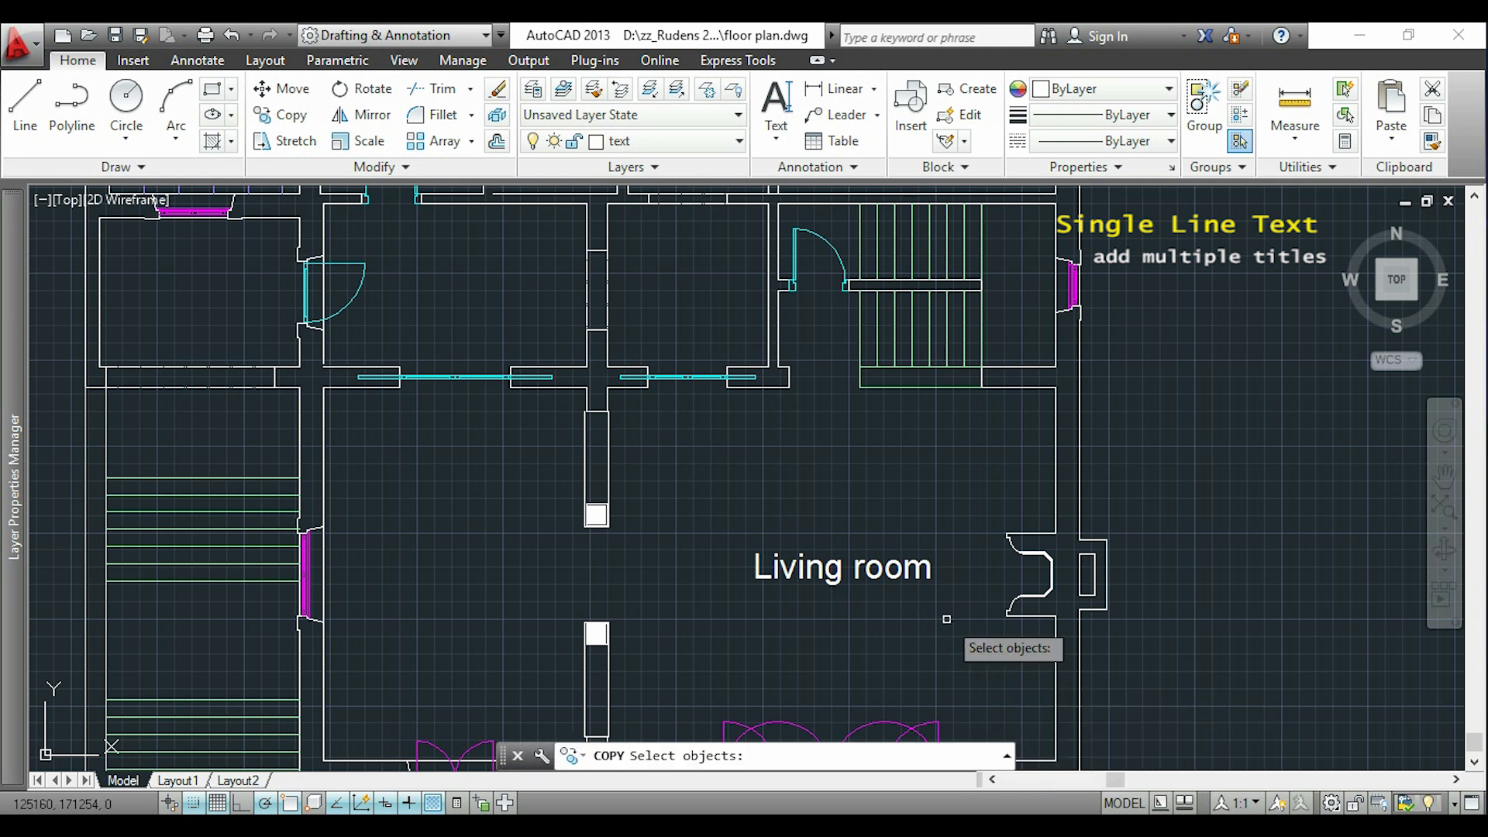
click(842, 568)
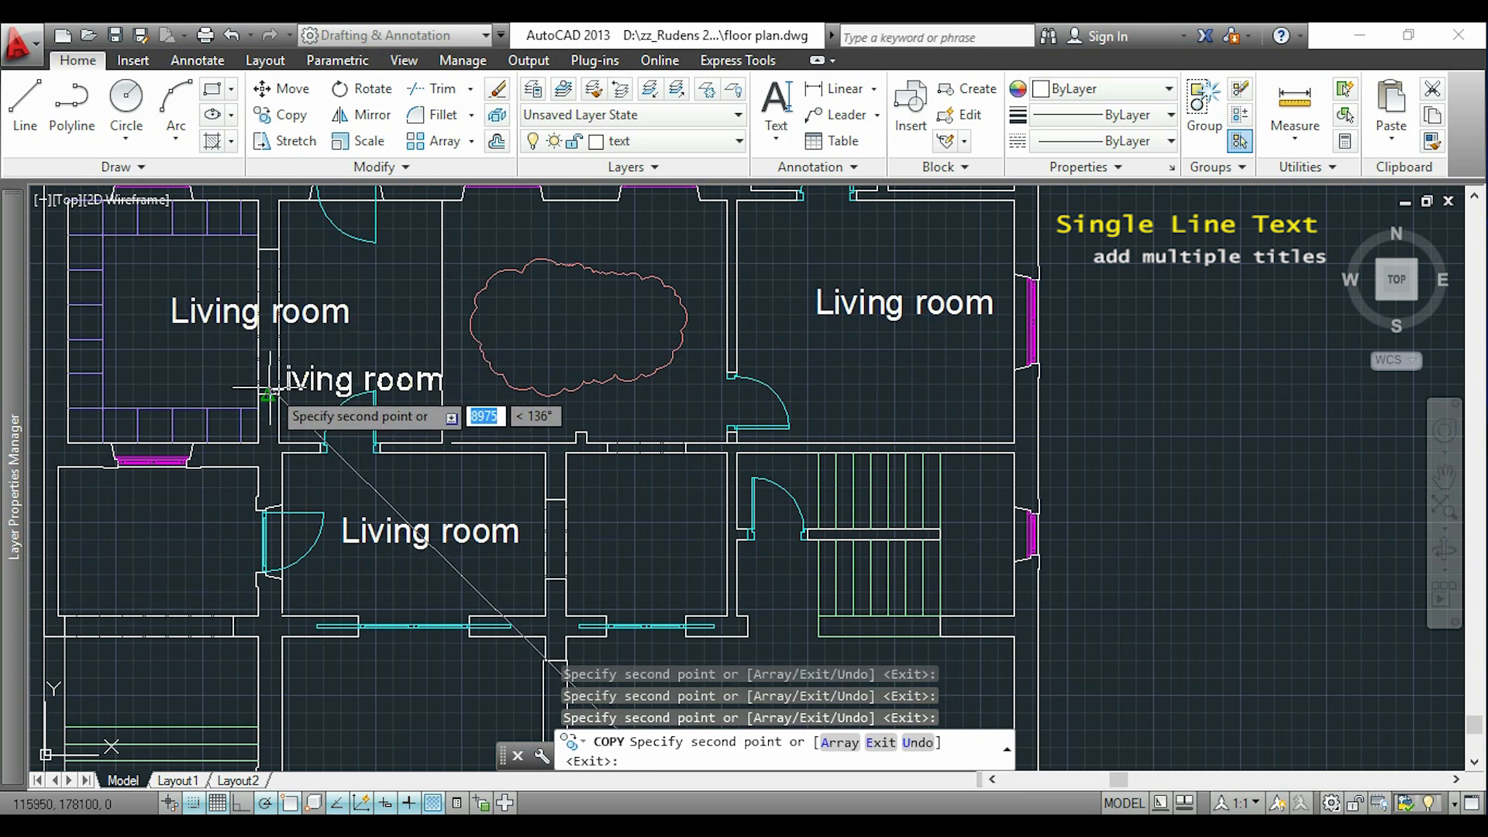
key(Escape)
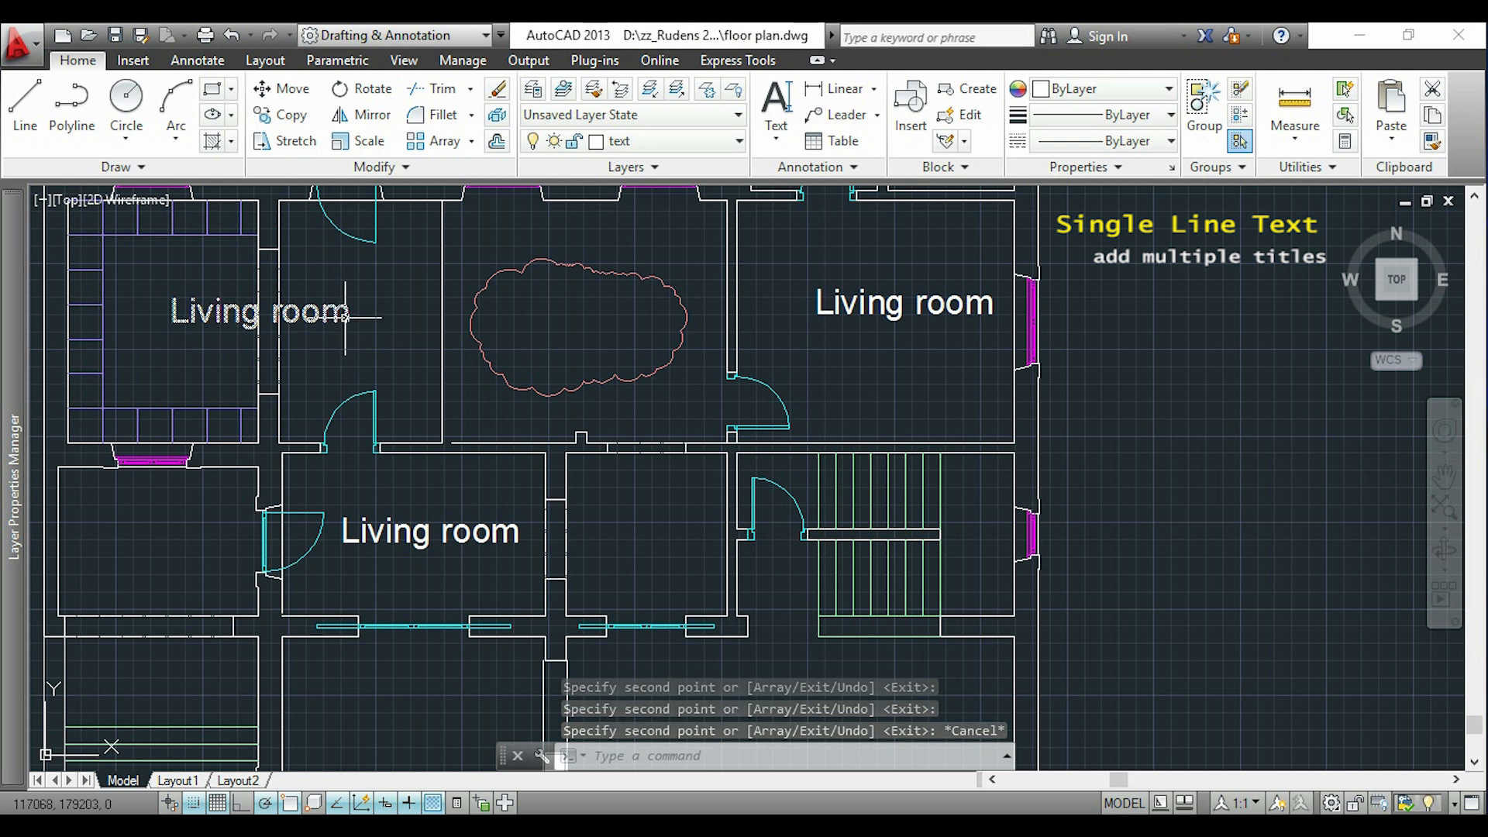
double_click(256, 310)
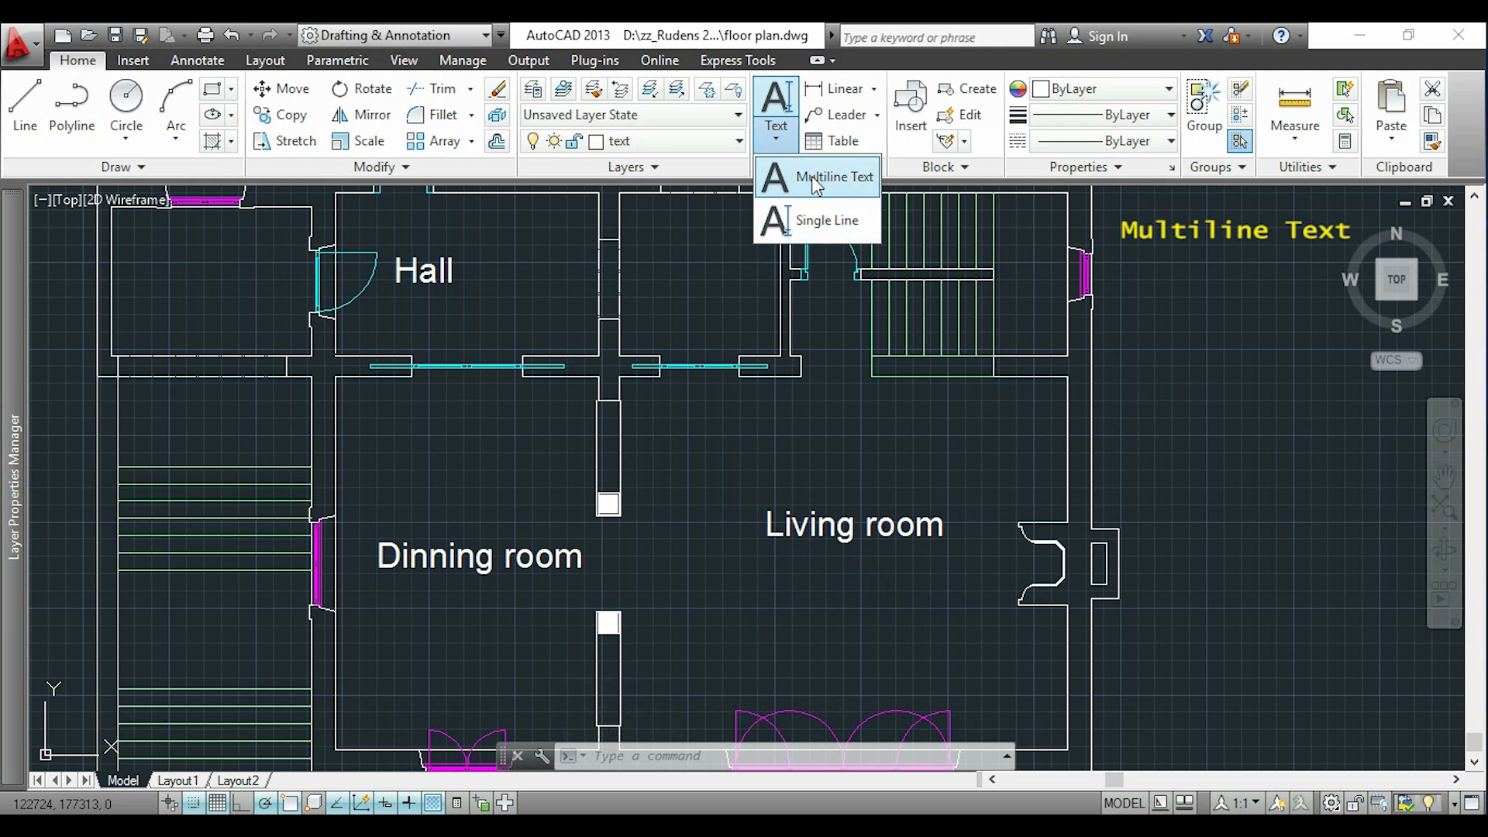
Outline a Multiline Text area with two corners below the Living room label.
click(834, 176)
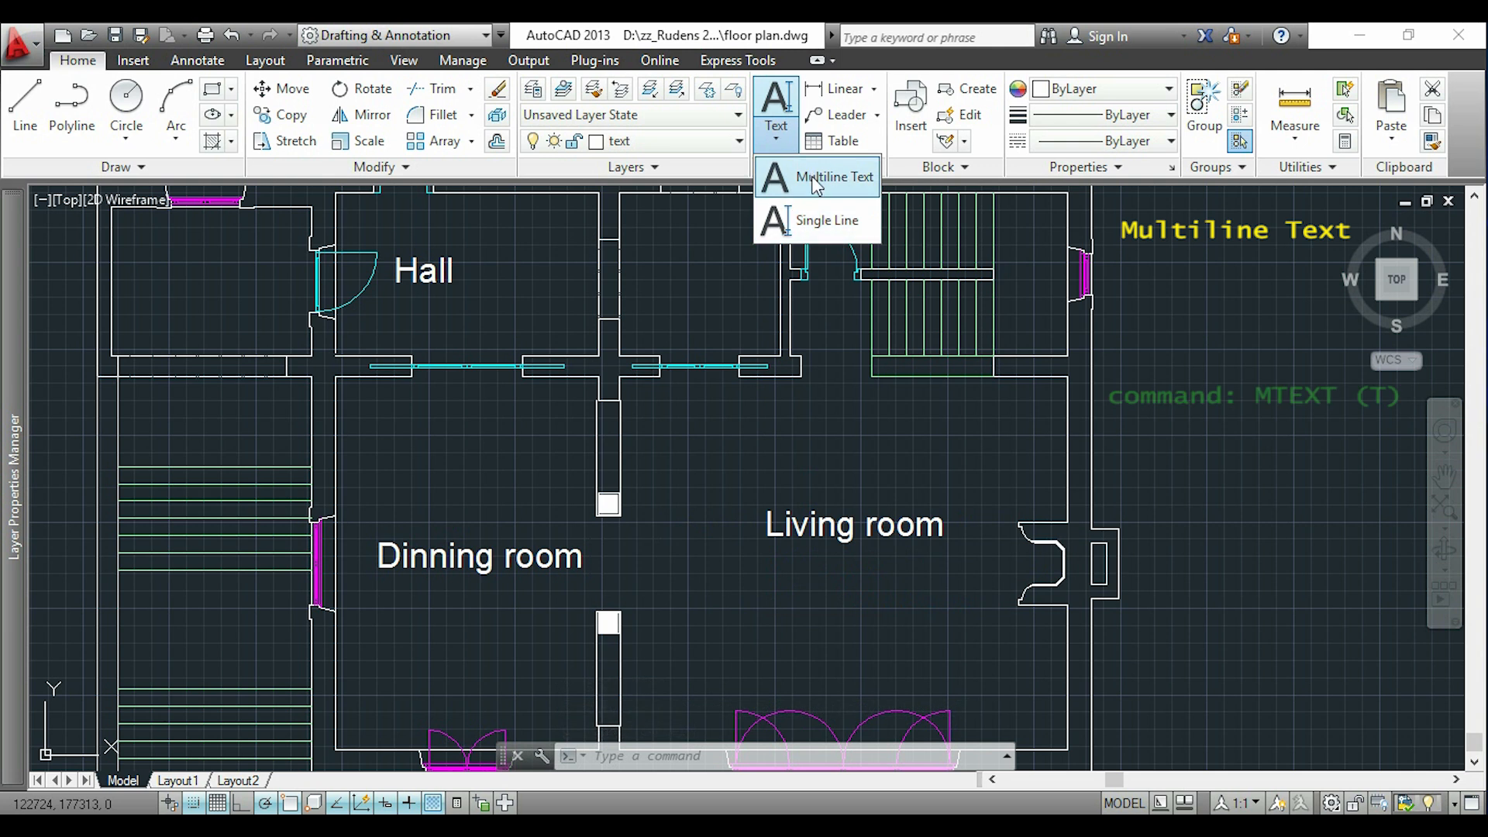
click(834, 177)
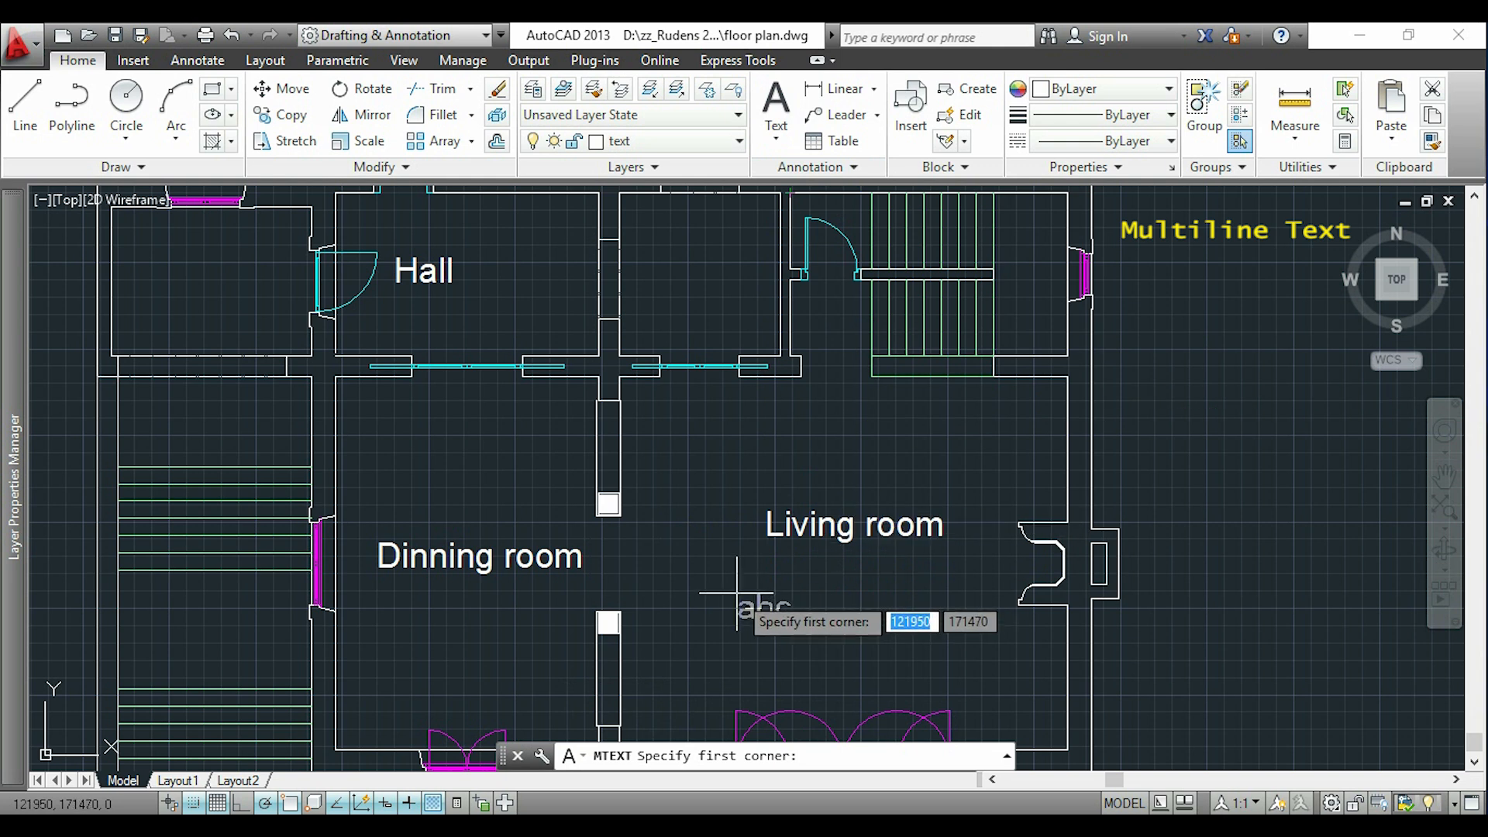
mouse_move(733, 578)
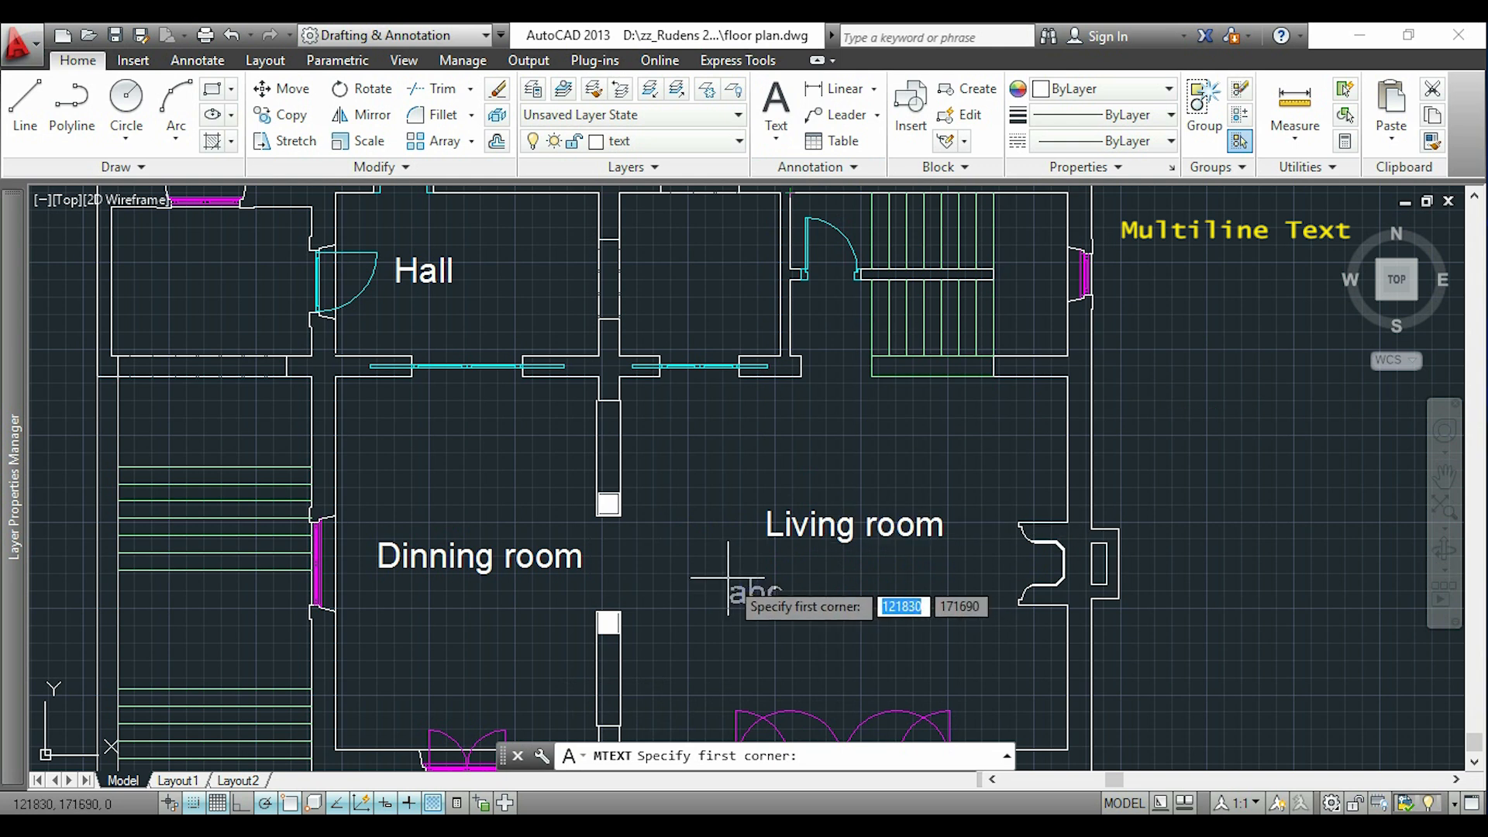
click(729, 569)
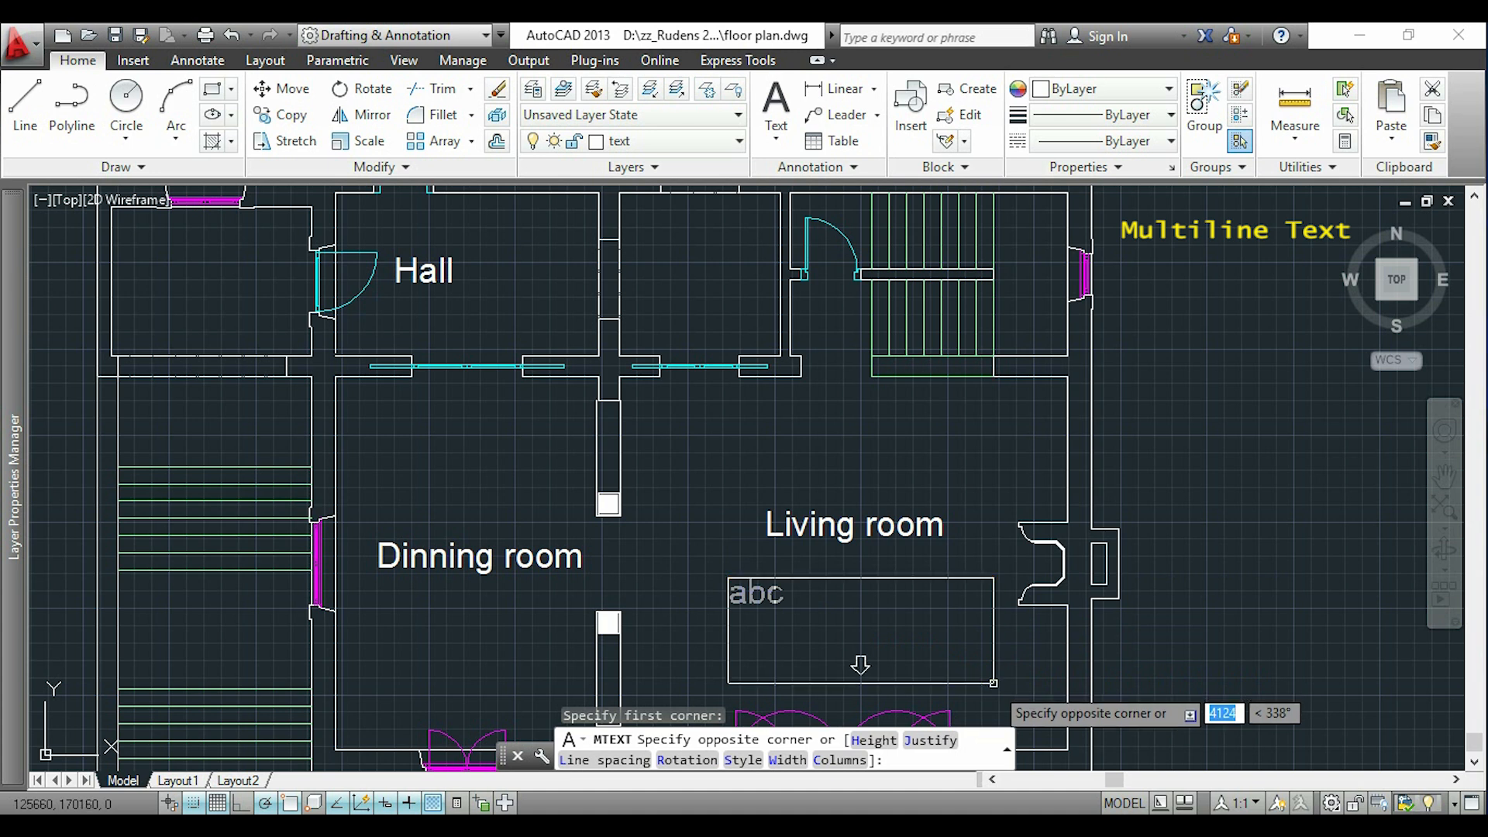
click(995, 684)
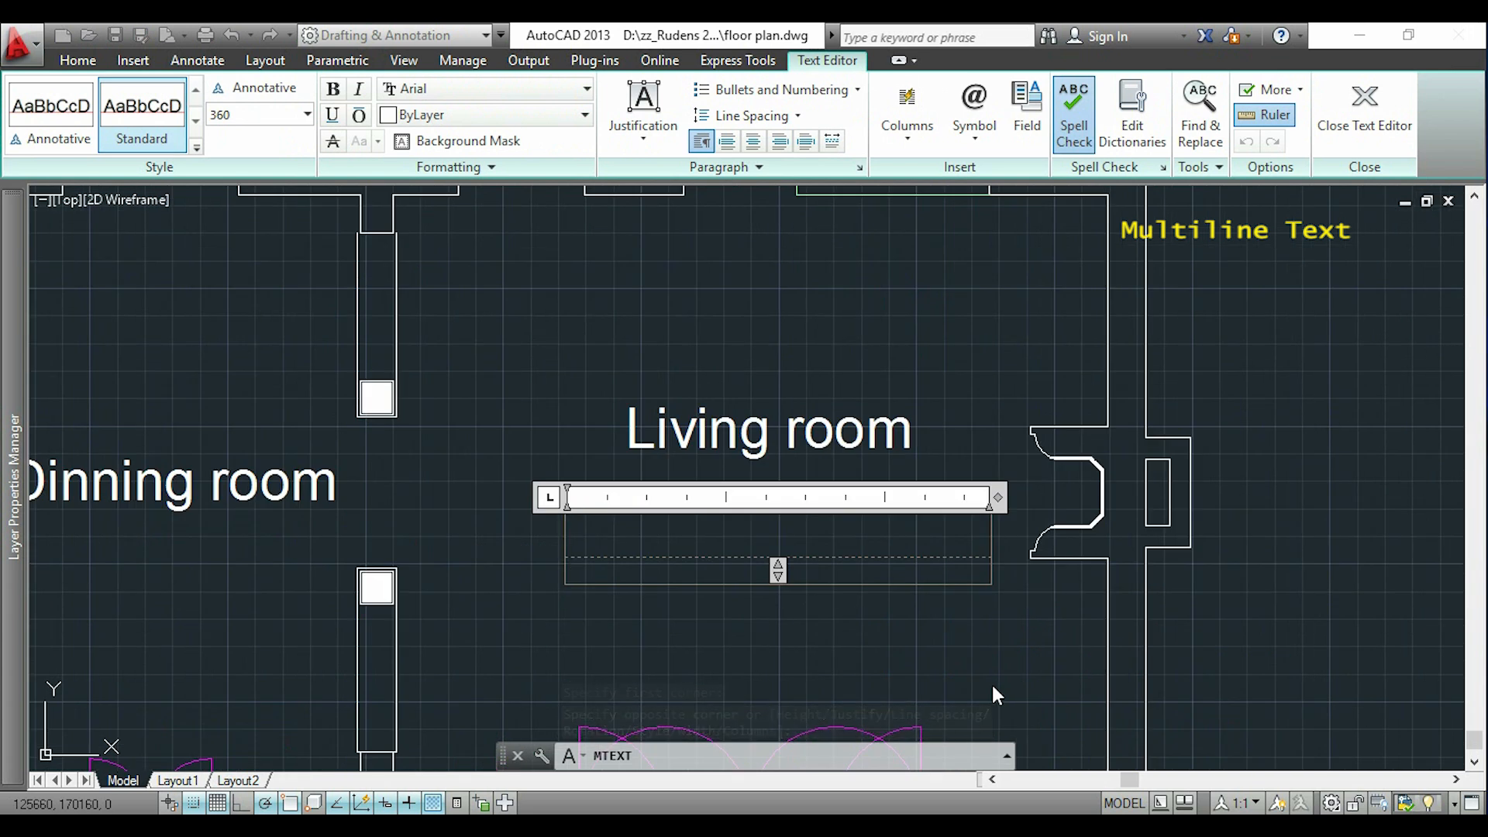
Write 'Thanks for watching this video. Subscribe to see more similar tutorials' at height 360.
text(Thanks for wa)
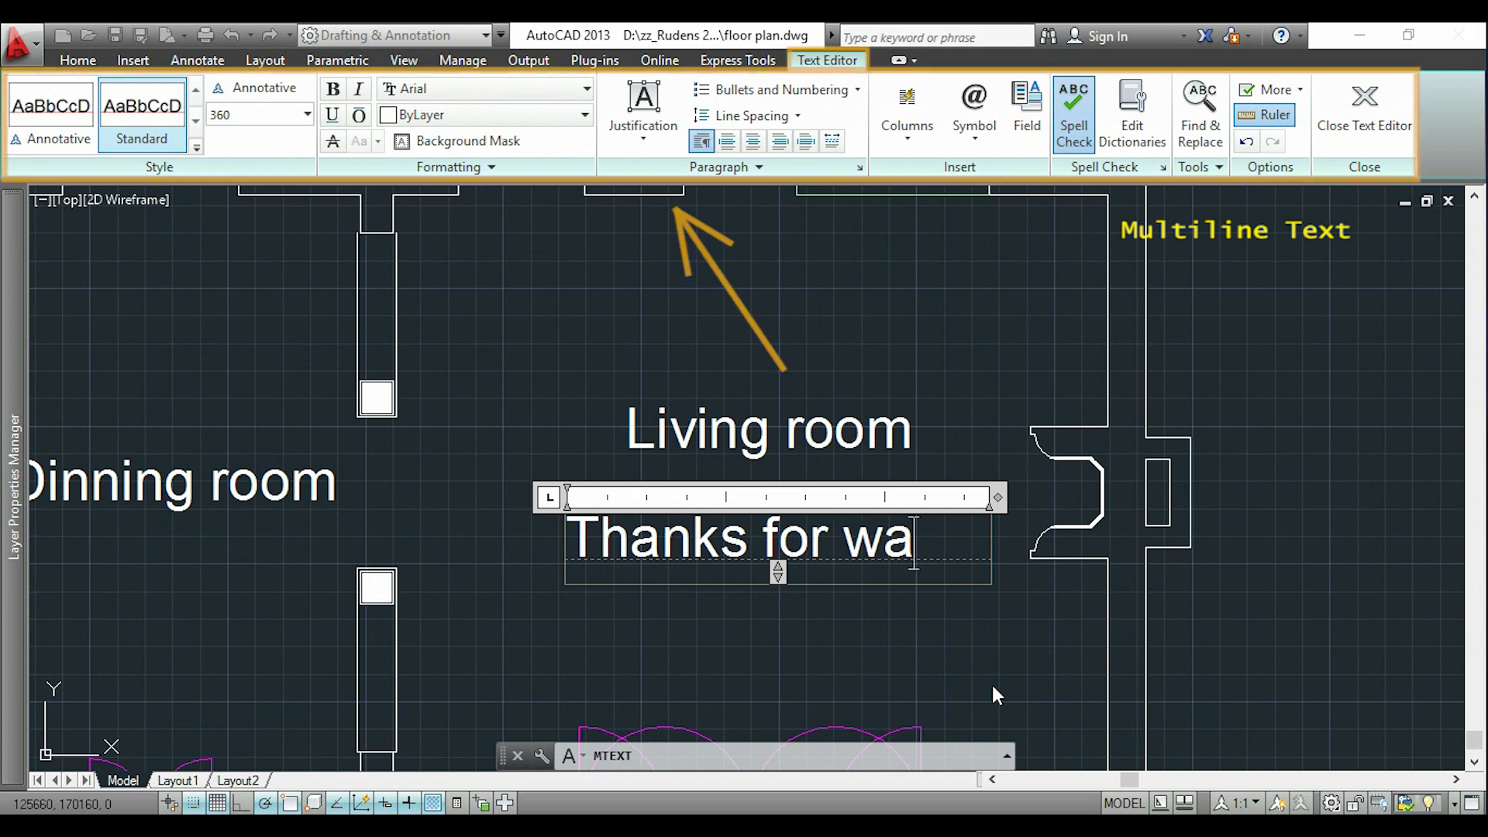
text(tching)
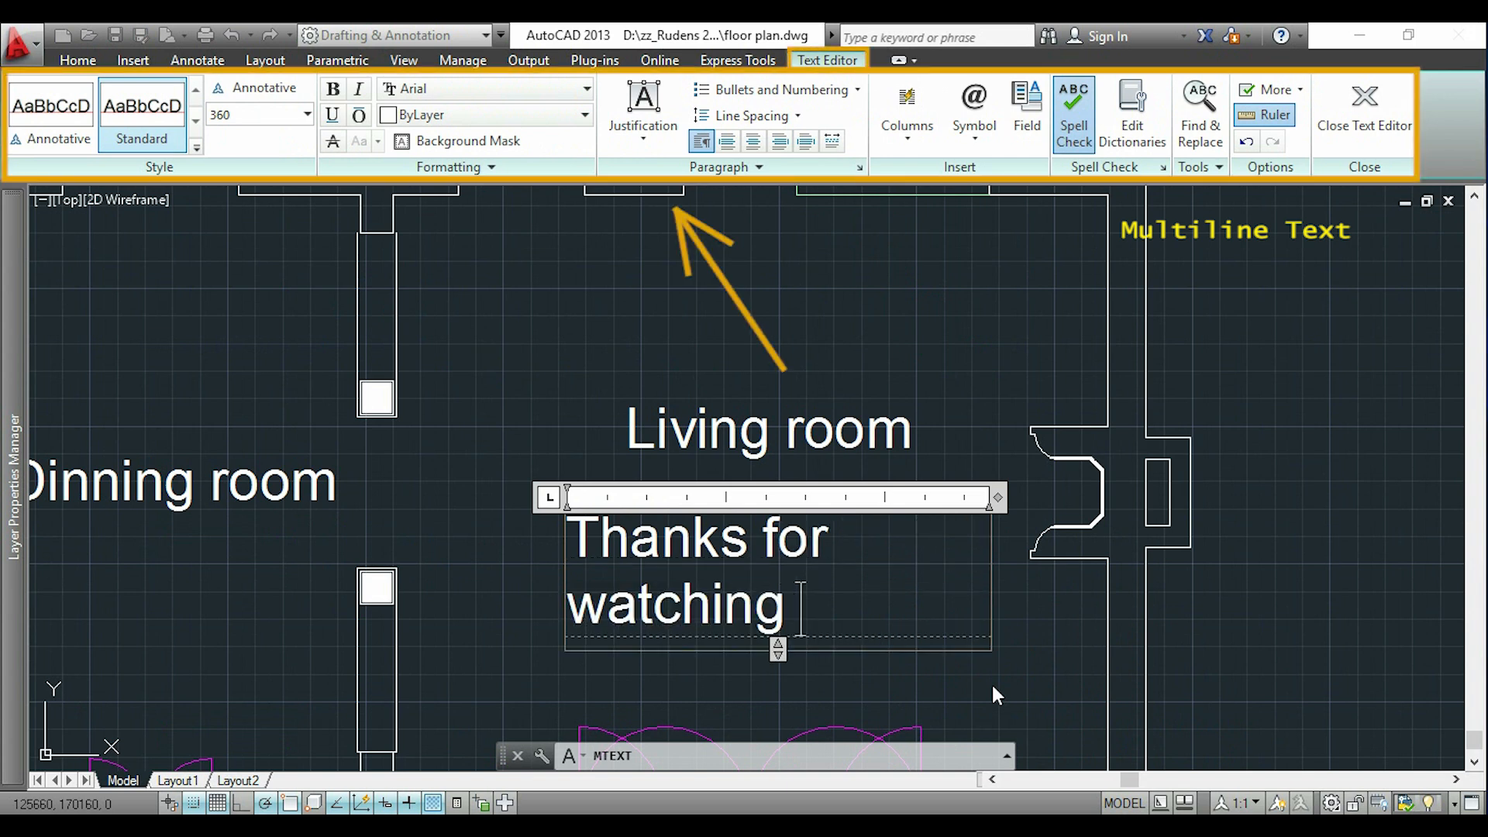
text(this vi)
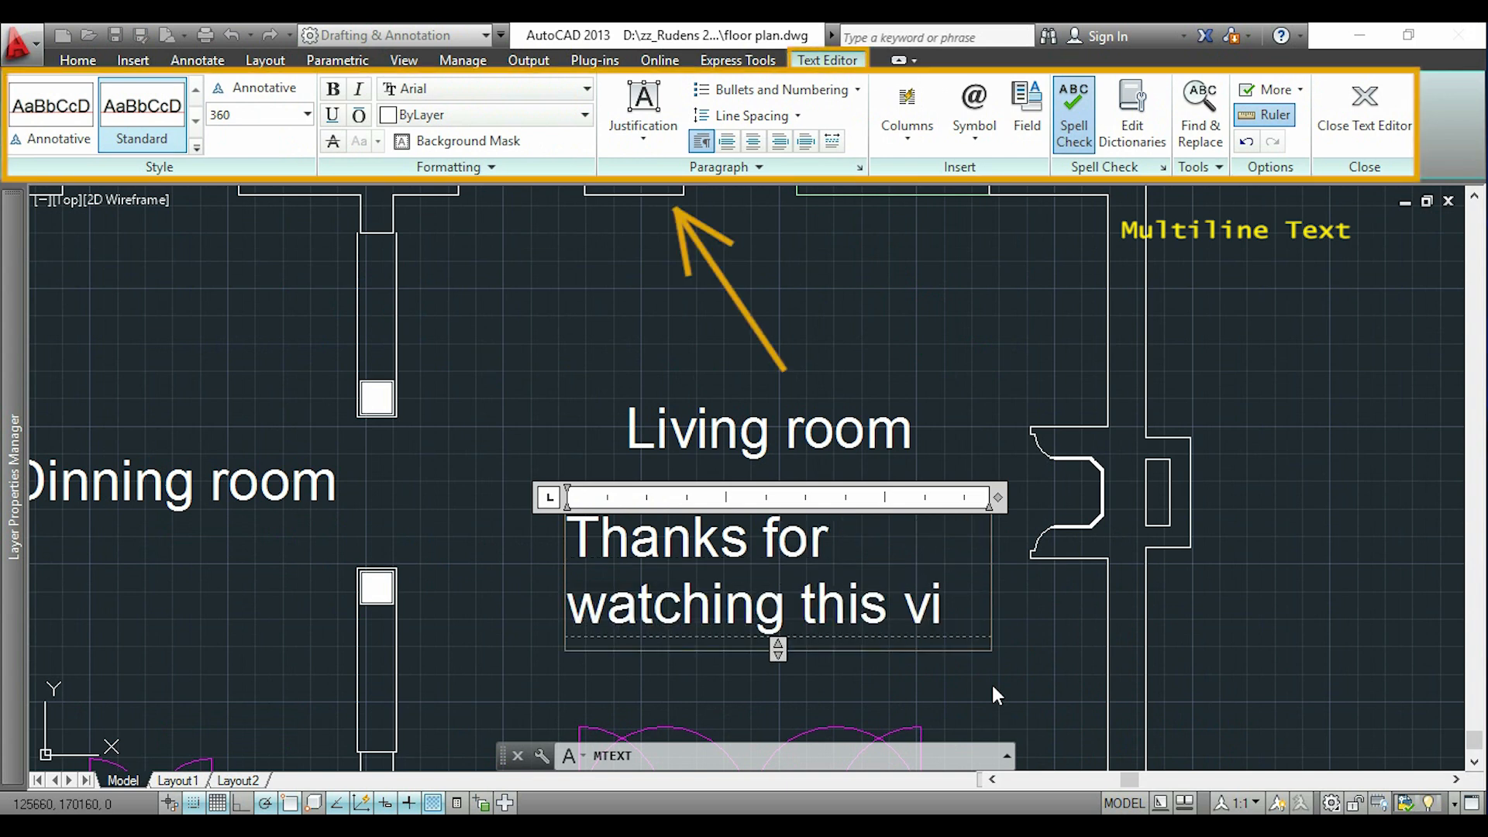
text(deo)
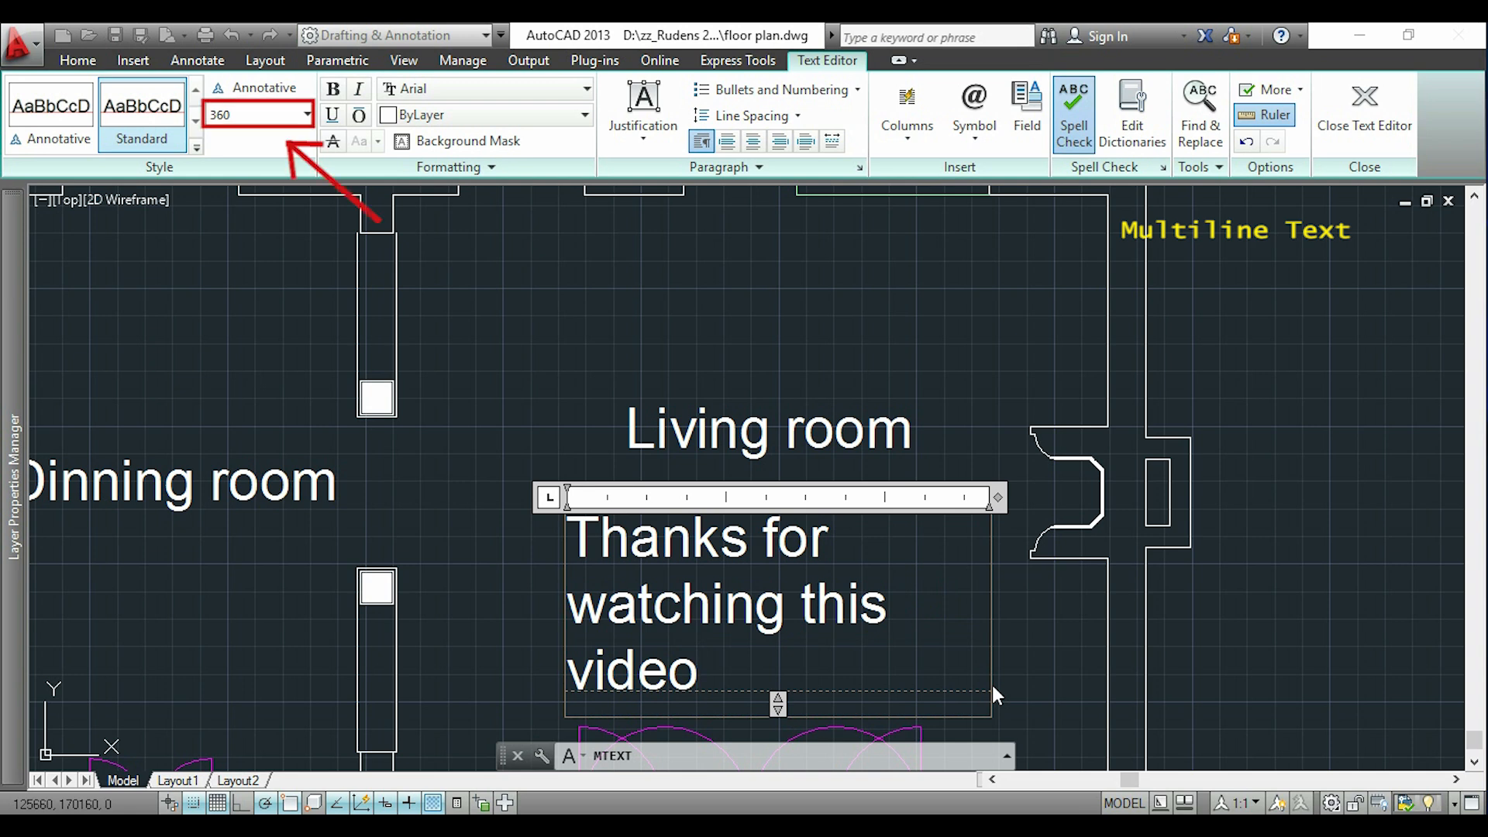
text(.)
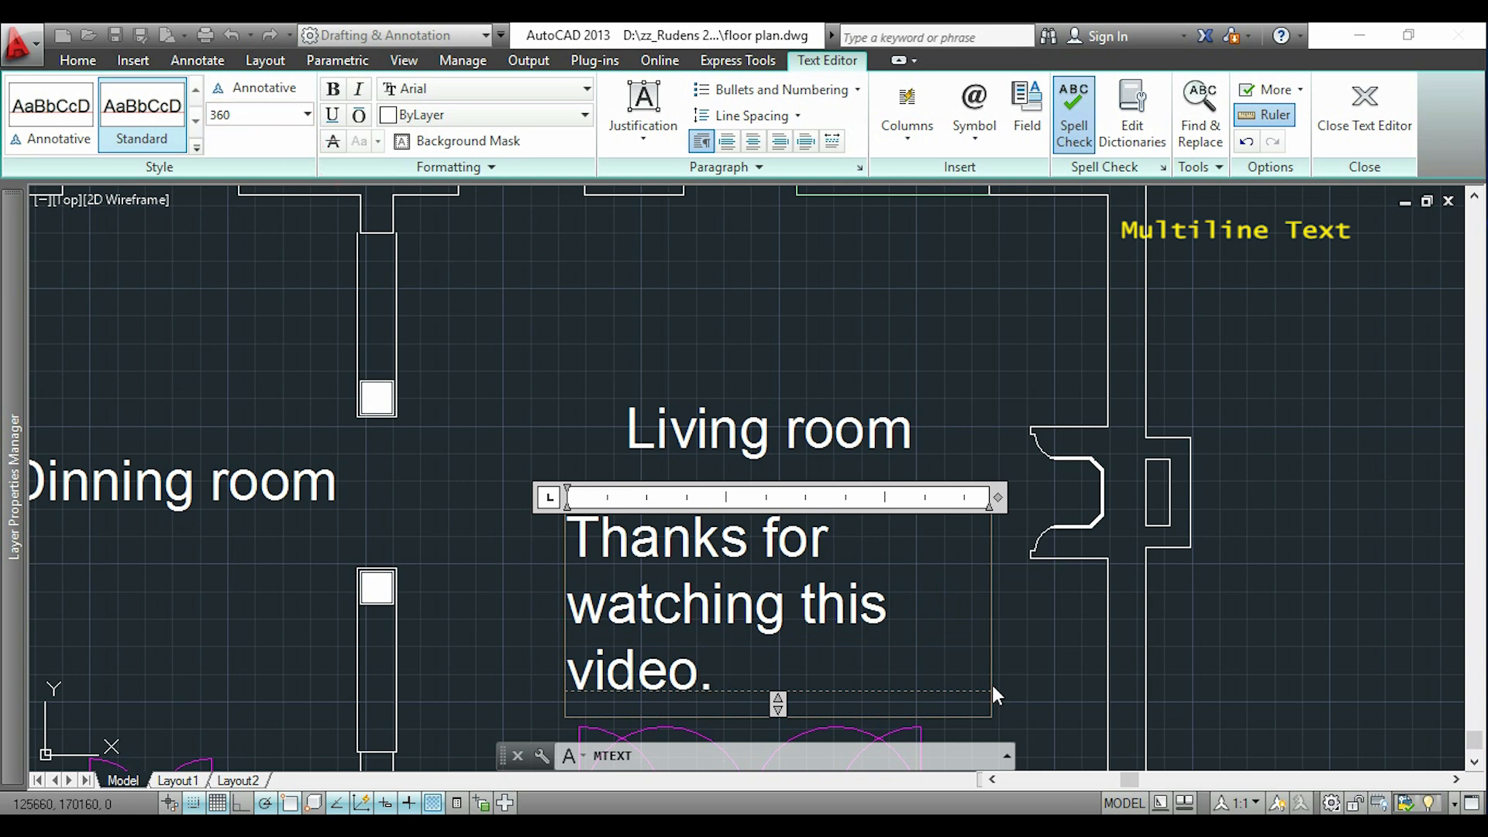
text(Subscrib)
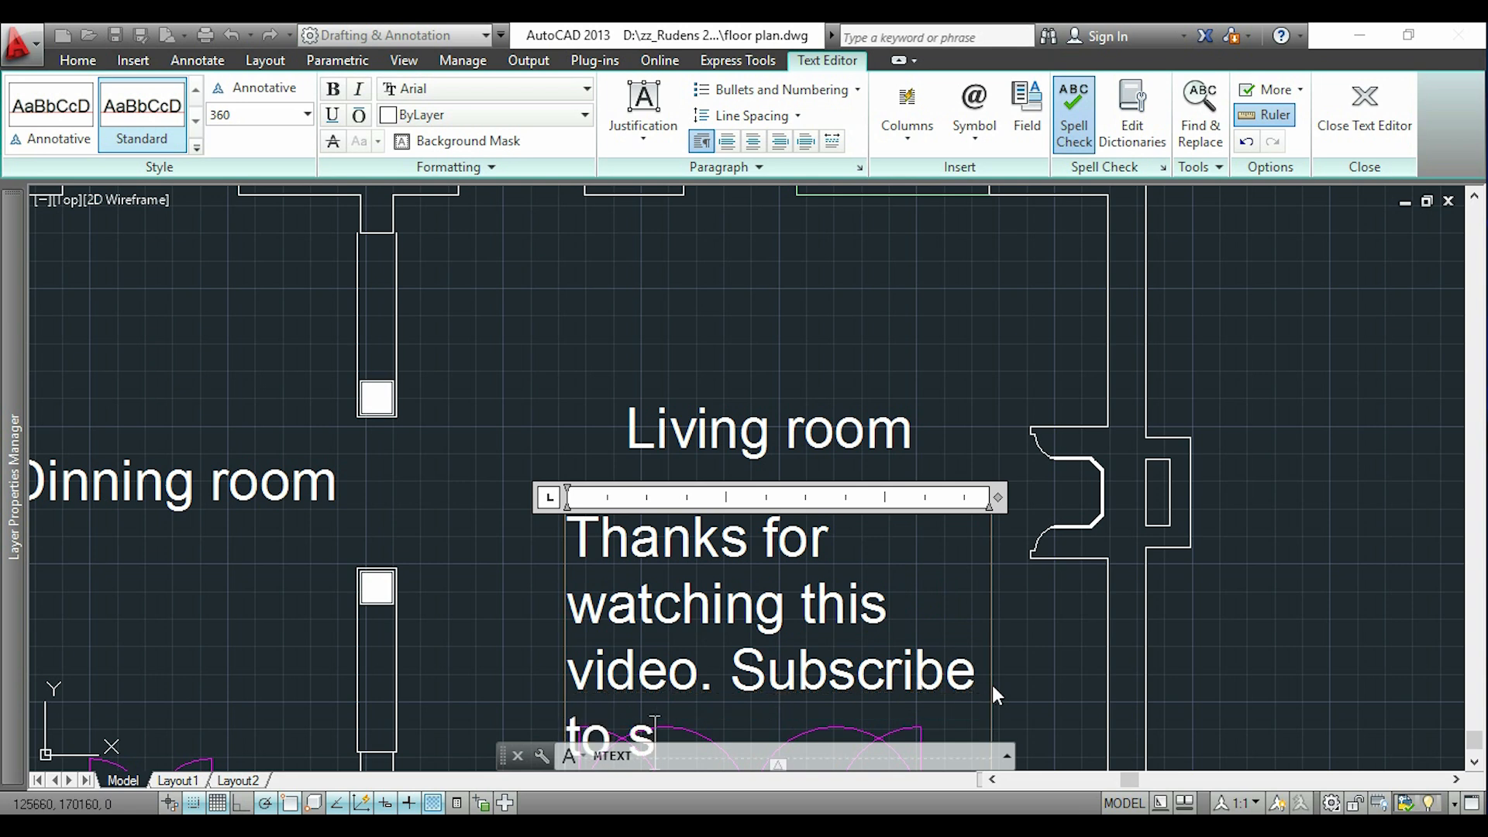
text(ee more similar tutor)
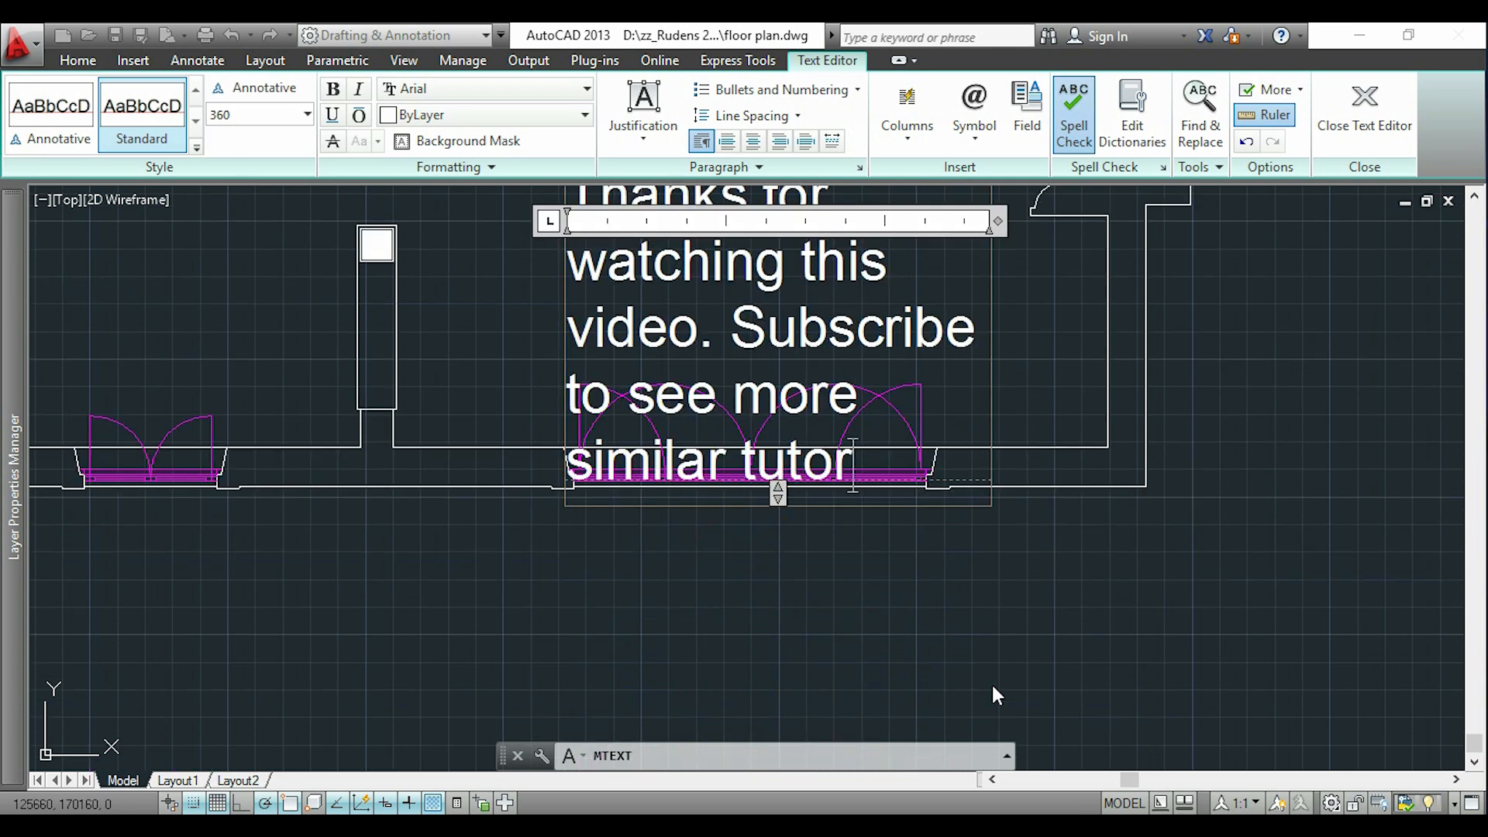
text(ials)
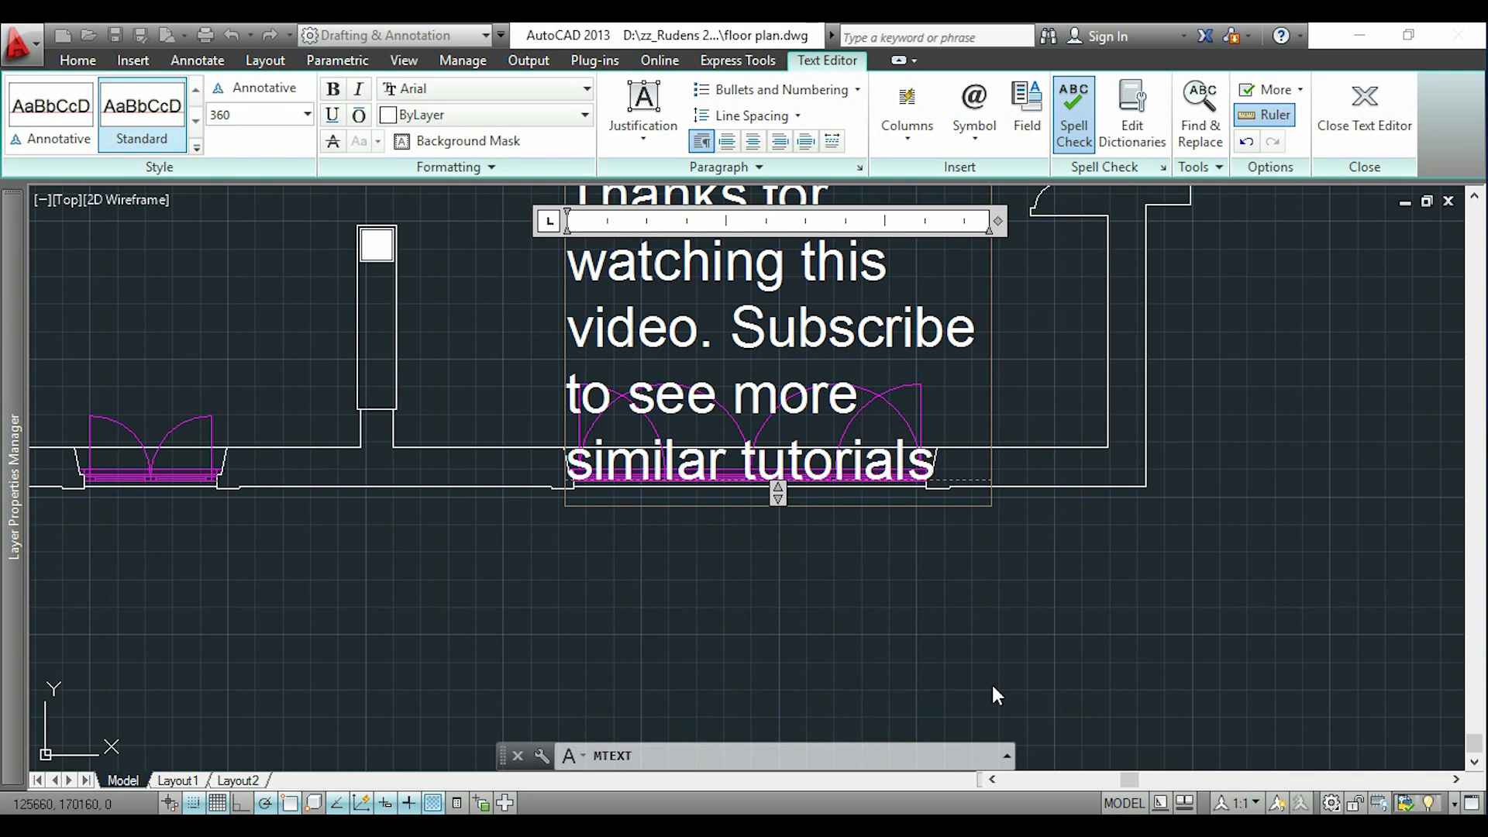